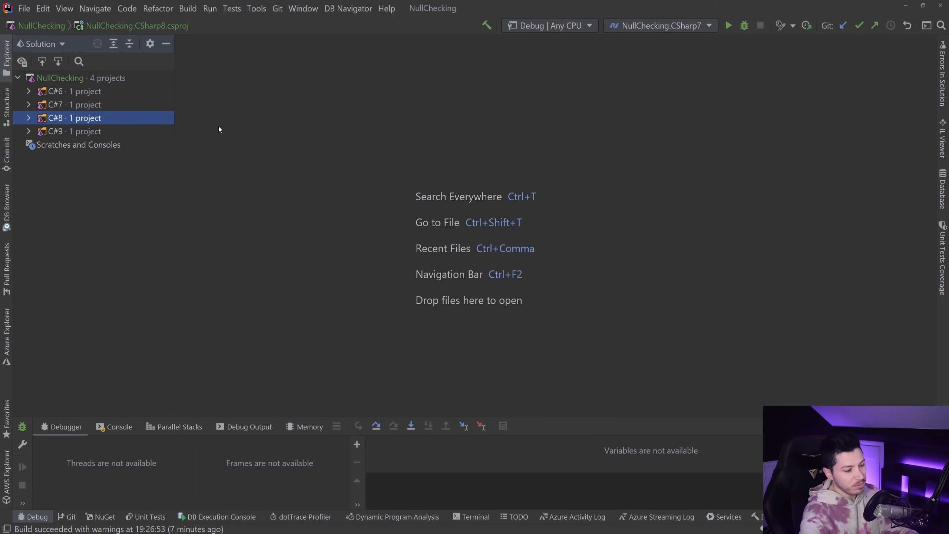
mouse_move(144, 124)
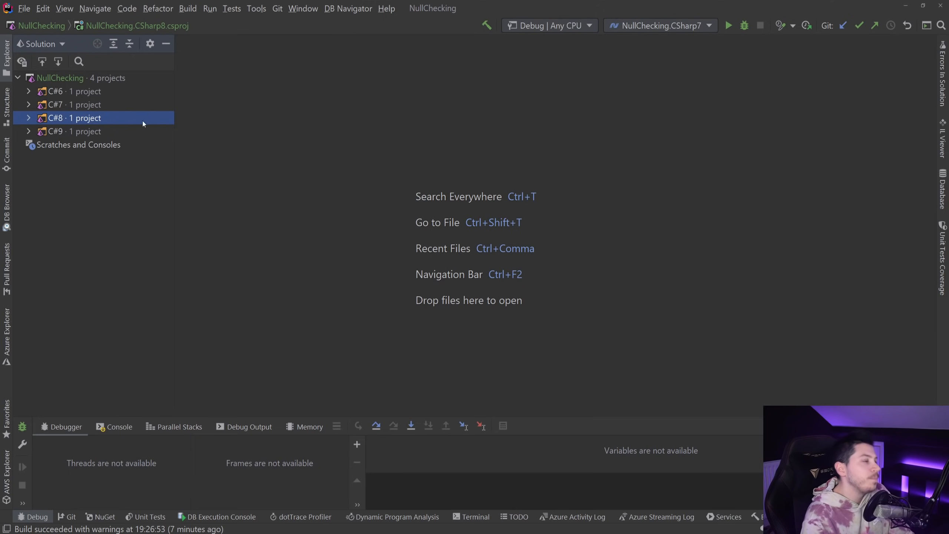
Expand the C#6 project node in the Solution explorer to list MySpecialClass.cs and Program.cs.
left_click(29, 92)
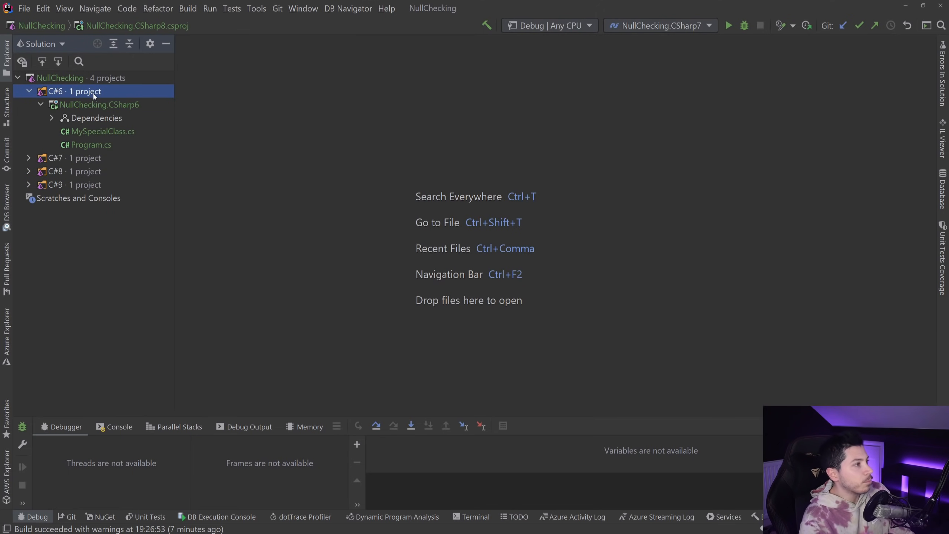
mouse_move(101, 107)
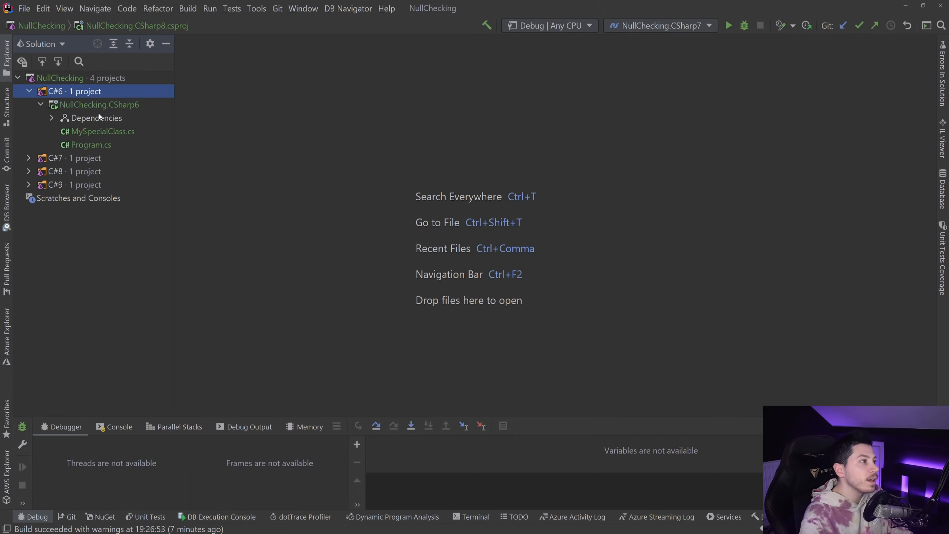
Inspect MySpecialClass.cs, then follow its usage link into Program.cs.
double_click(106, 131)
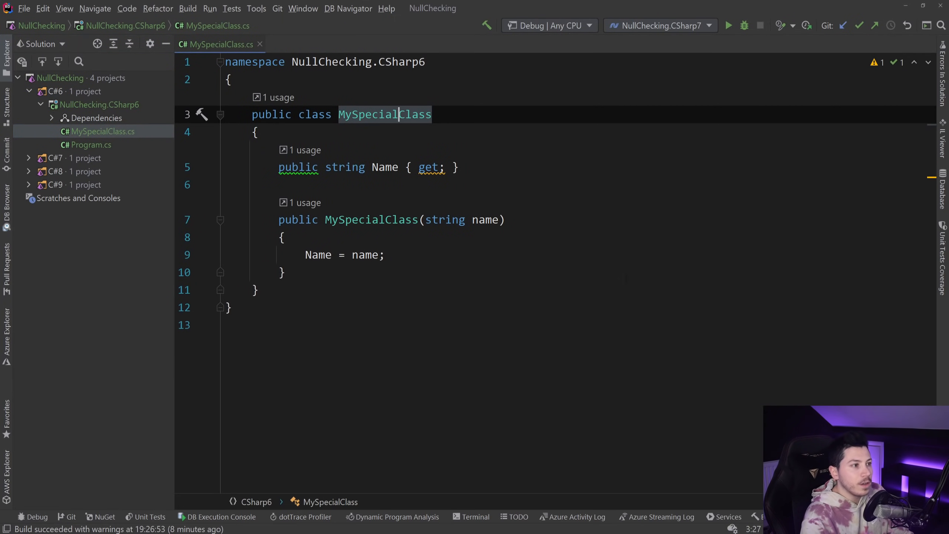
double_click(384, 115)
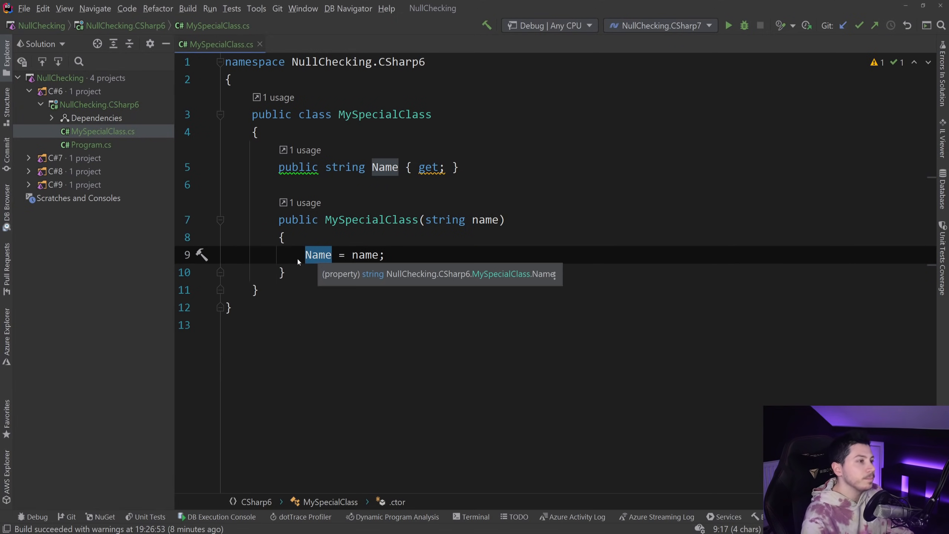
left_click(90, 145)
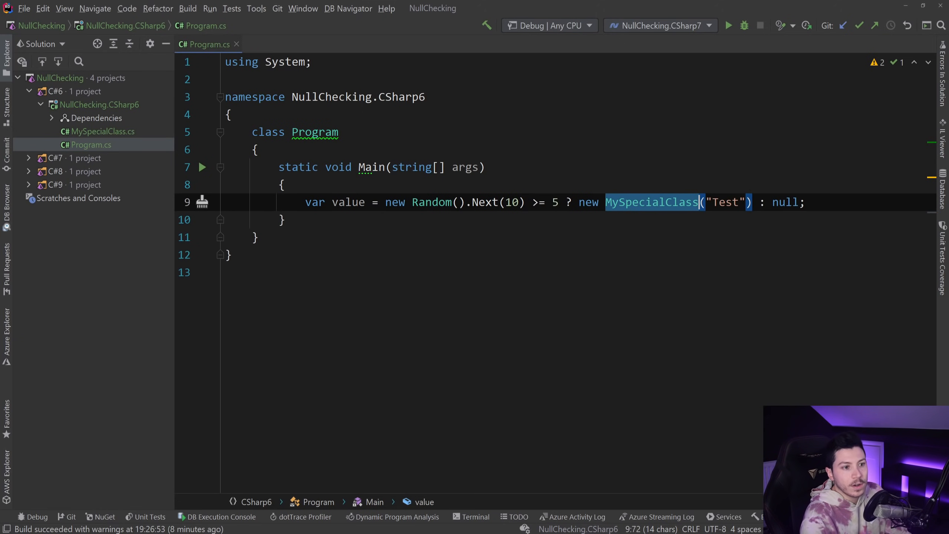
Add if (value == null) printing "Value was null" and if (value != null) printing $"Value was {value}".
double_click(785, 202)
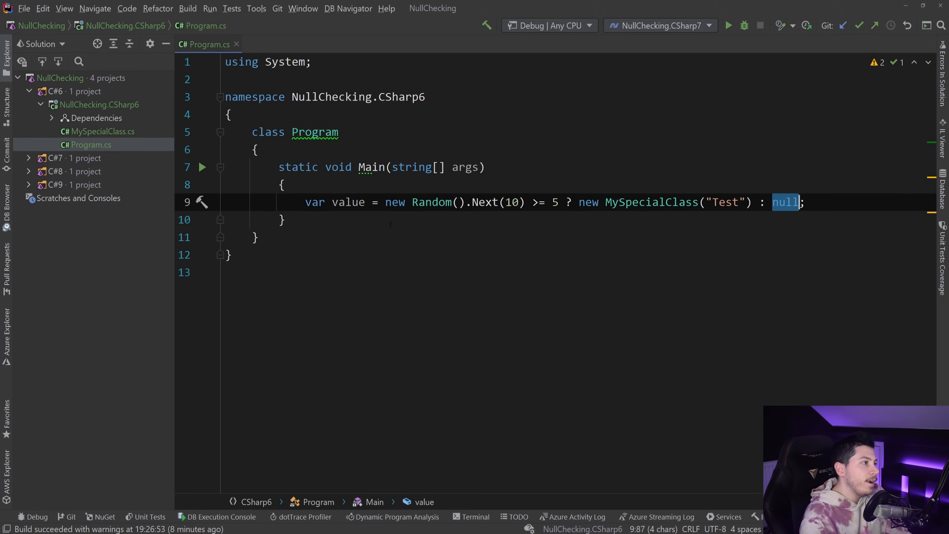
left_click(283, 184)
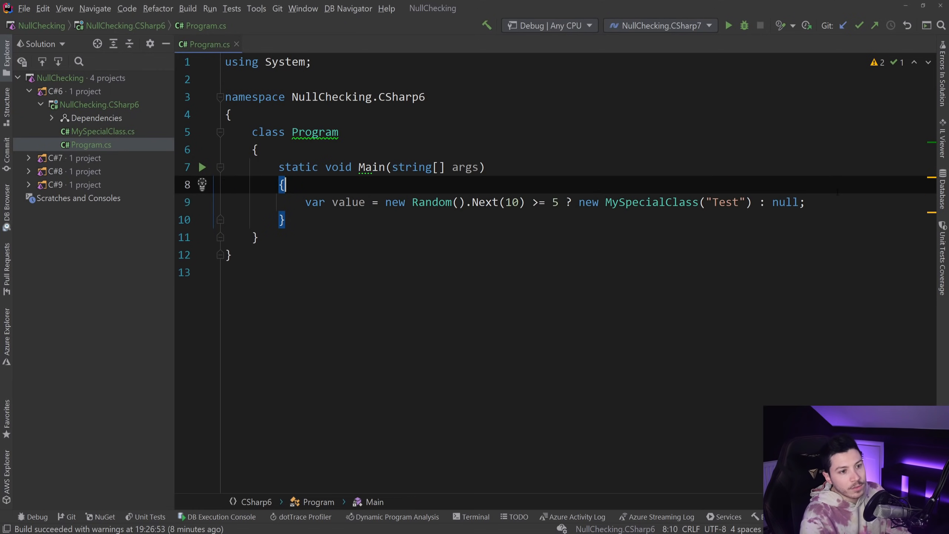
key("enter")
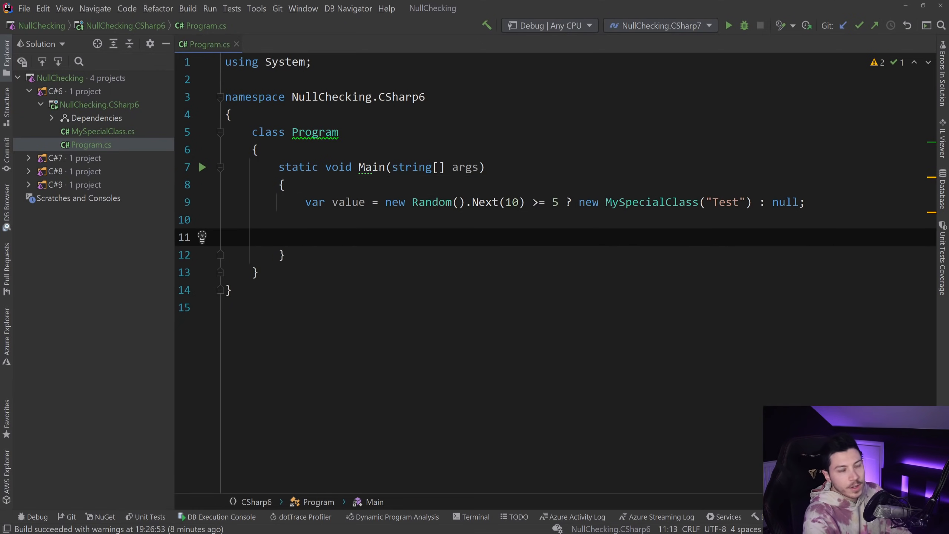
type("if")
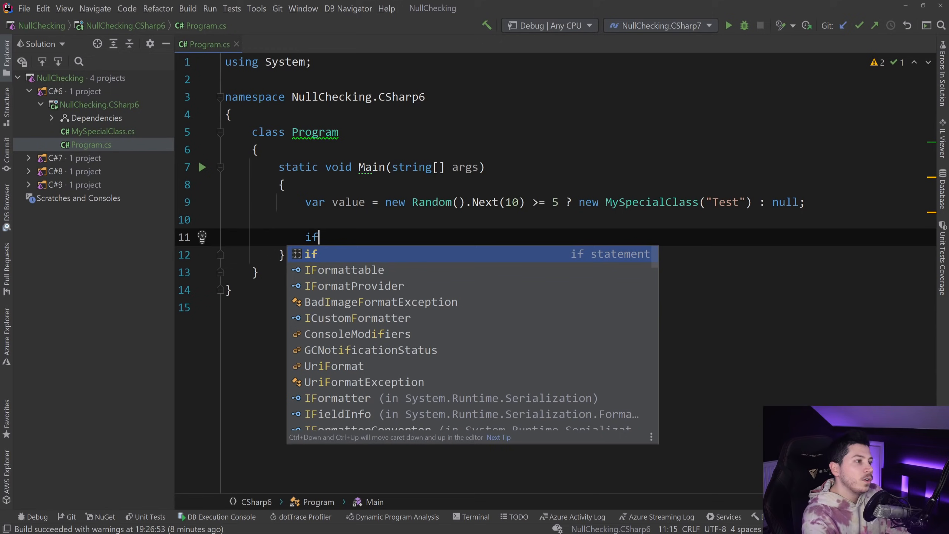
type("(value)")
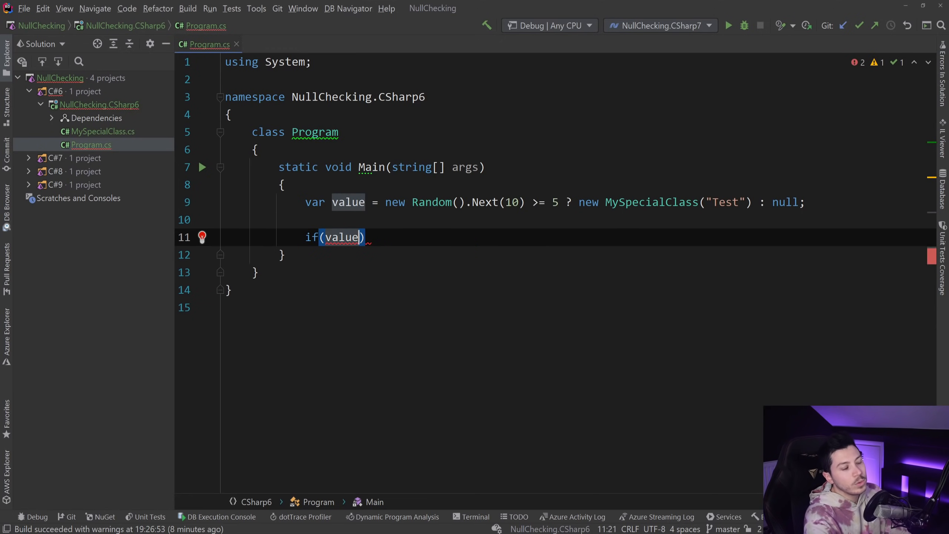
type("== null")
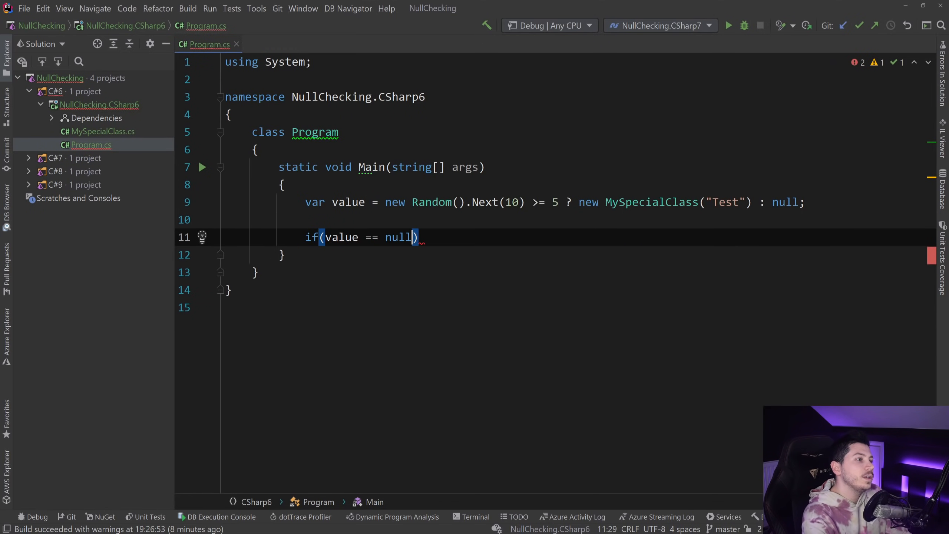
type("Console.WriteLine(\"\");")
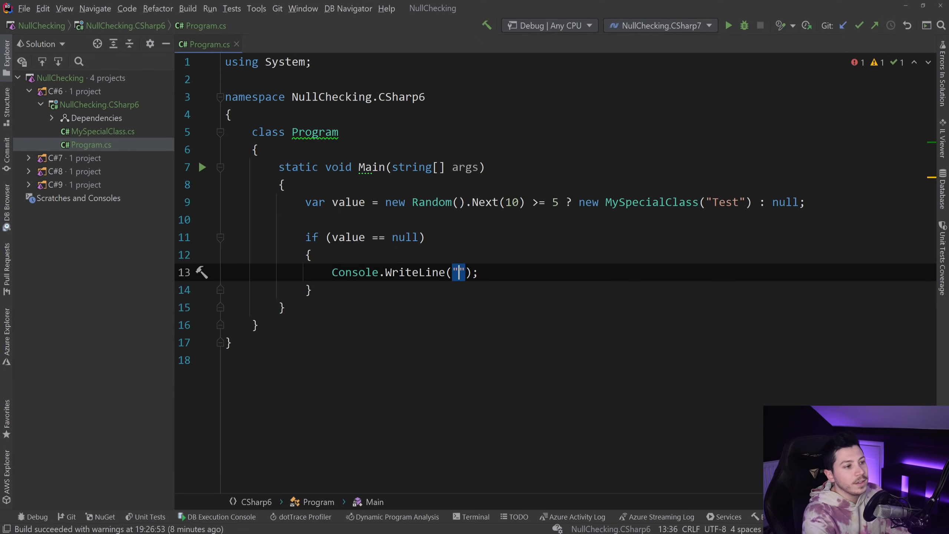
type("Value was null")
type("if (value ")
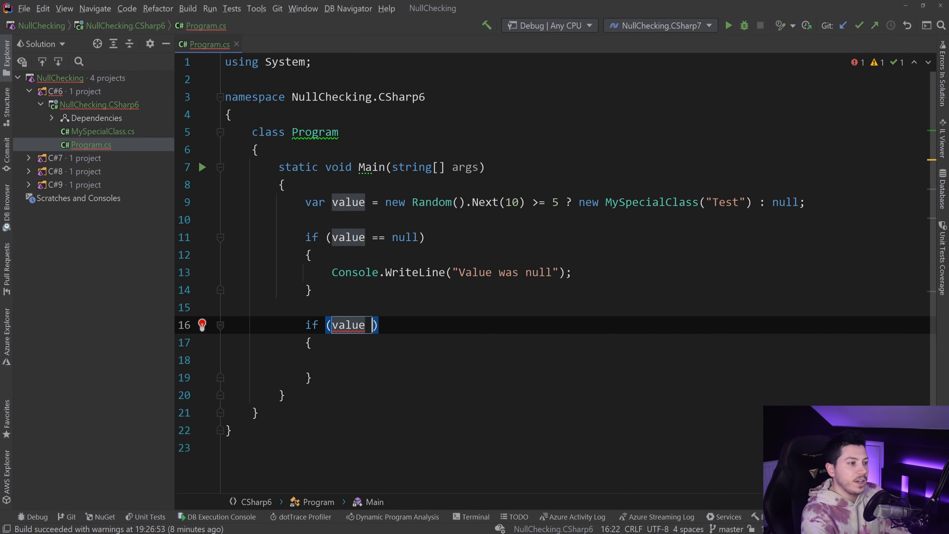
type("!= null")
left_click(626, 361)
type("Console.WriteLine($\"Value was null\");")
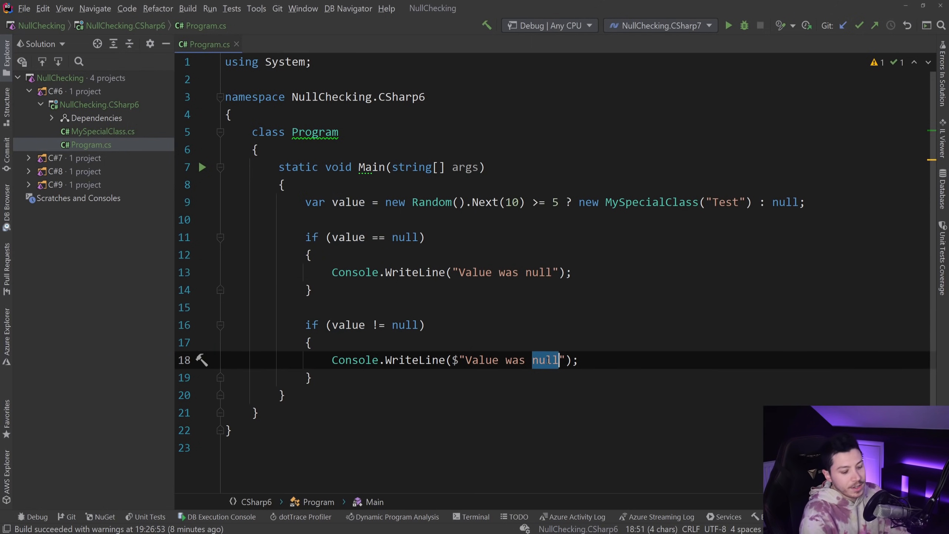
type("{value}")
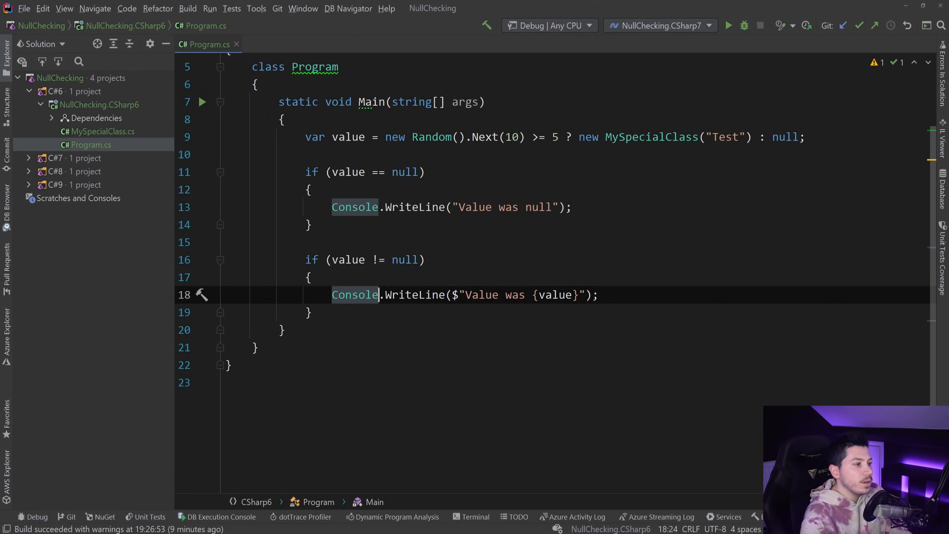
Debug the NullChecking.CSharp6 configuration, then change the interpolated message to {value.Name}.
left_click(744, 25)
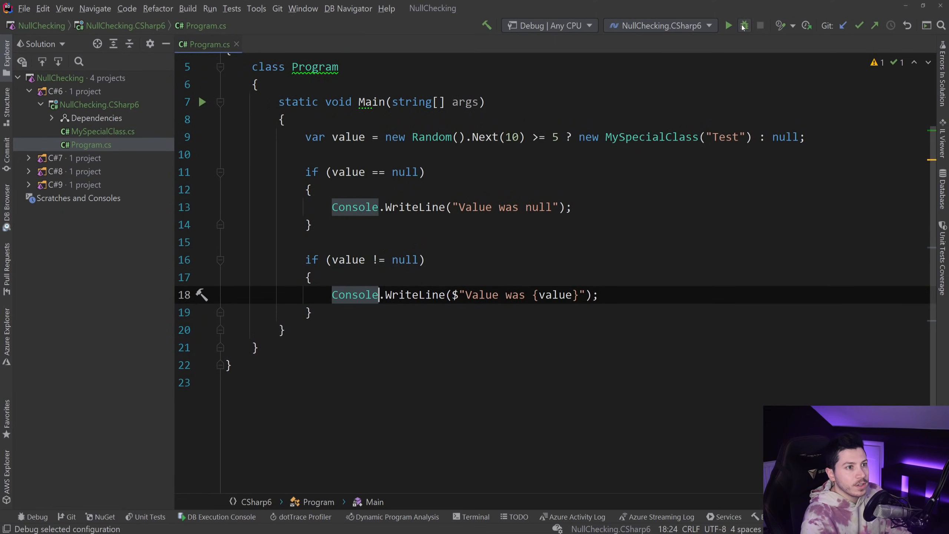
left_click(744, 25)
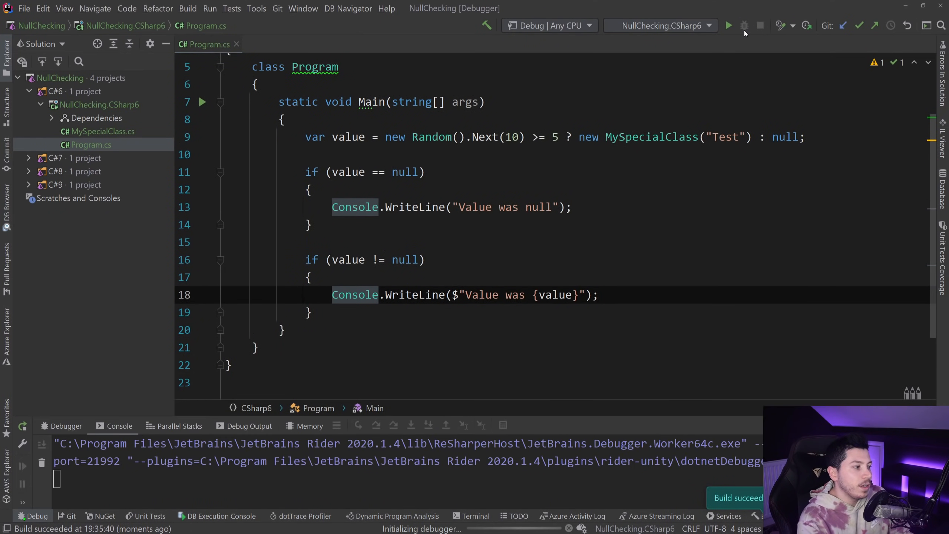
left_click(729, 25)
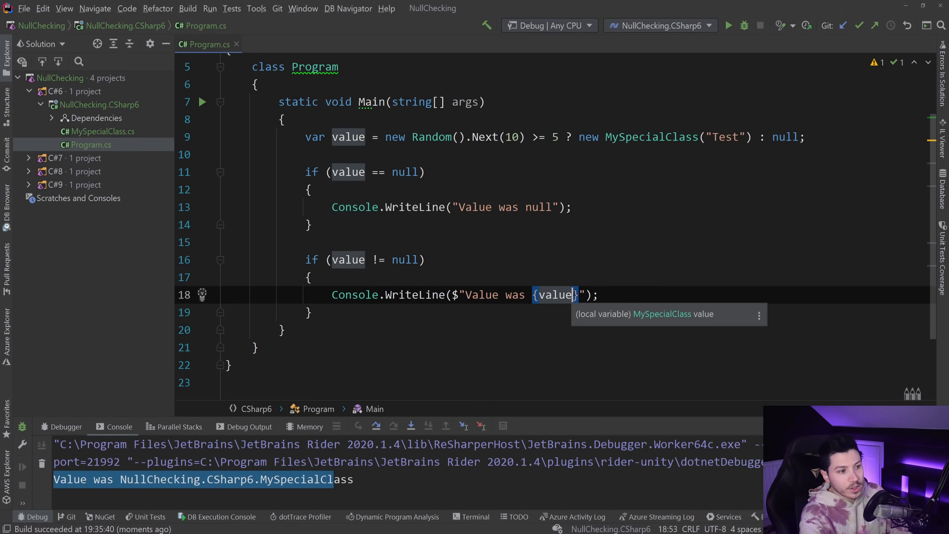
type(".Name")
type("if (value")
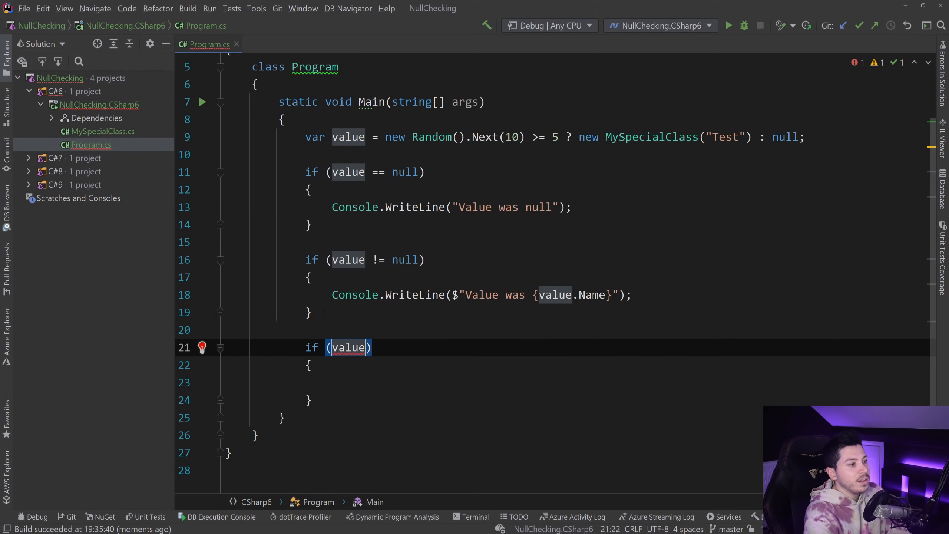
Write a third if block checking value?.Name == null.
type(".Name ==")
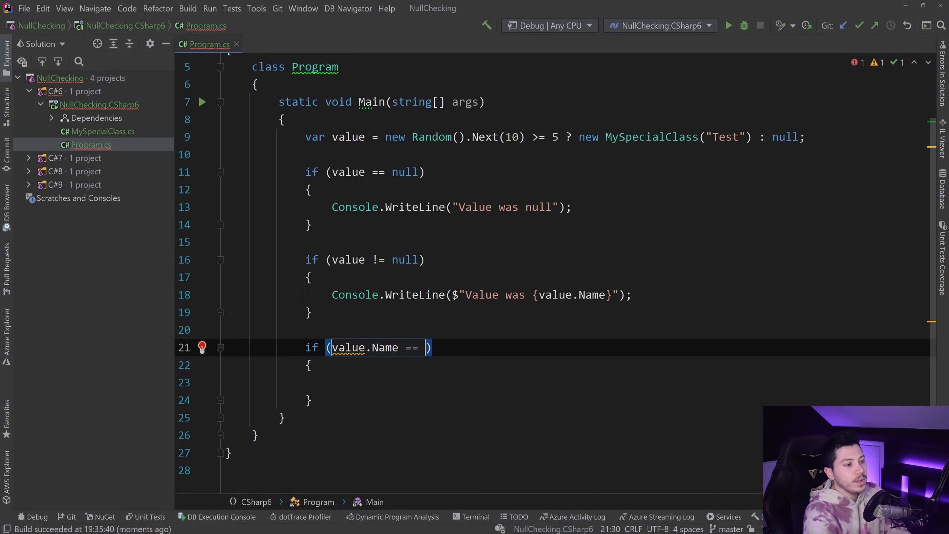
type("null")
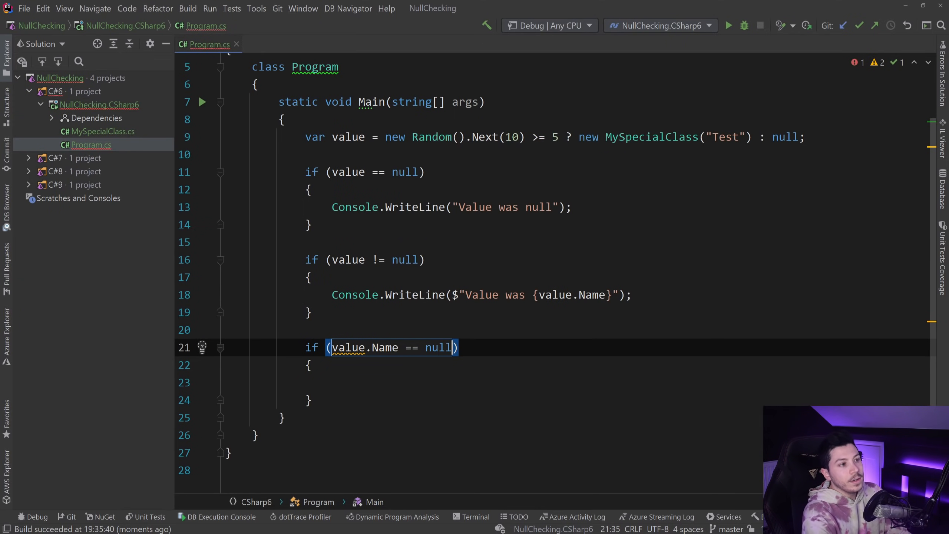
type("?")
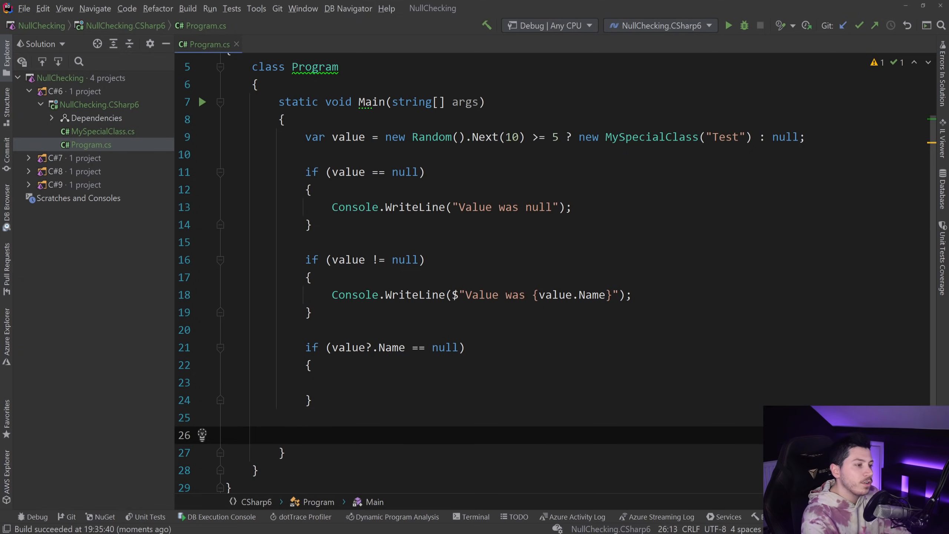
Add var test = value ?? new MySpecialClass("Nick"); and select the fallback expression.
type("var test =")
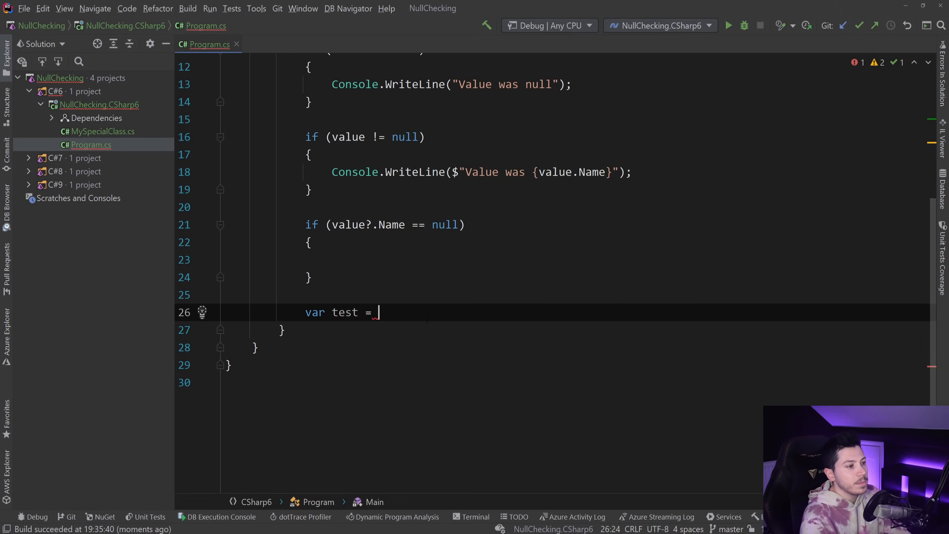
type("value ??")
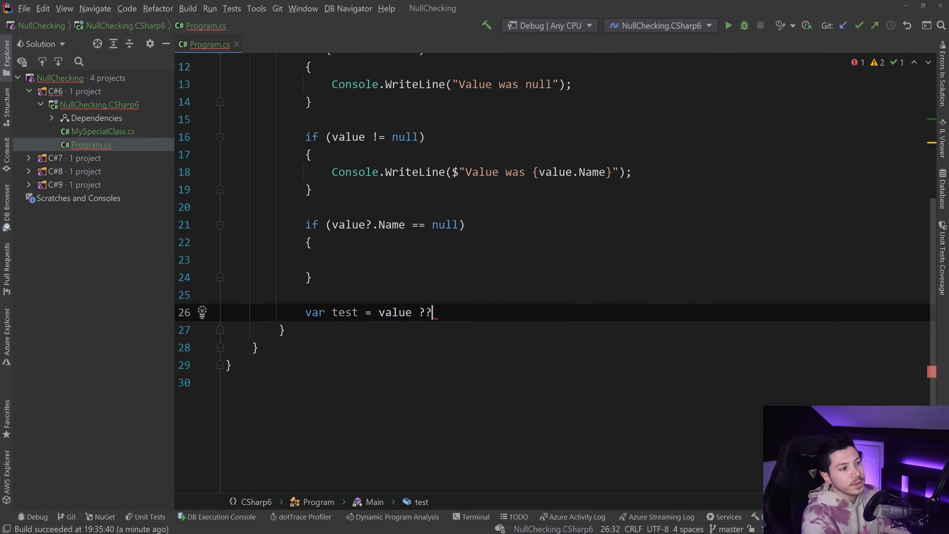
type("new MySpecialClass(\"Nick")
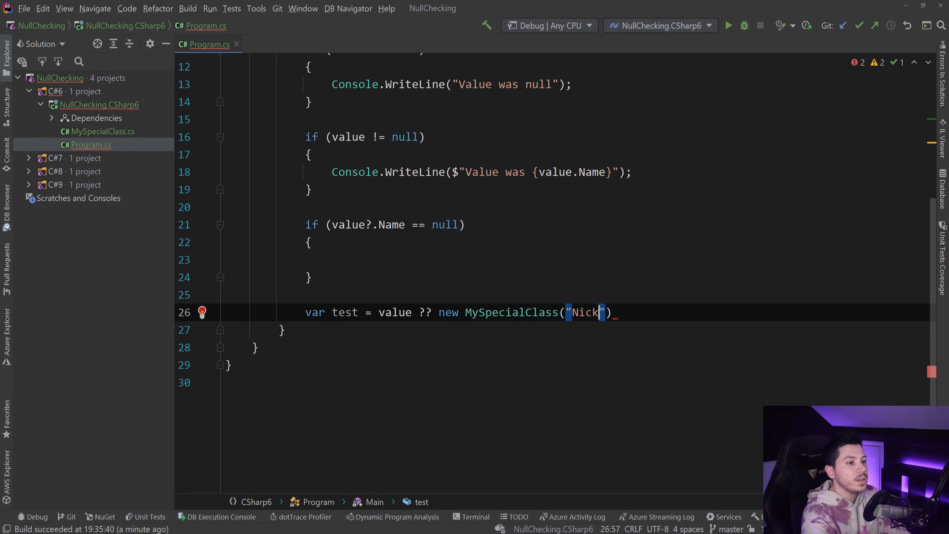
type(";")
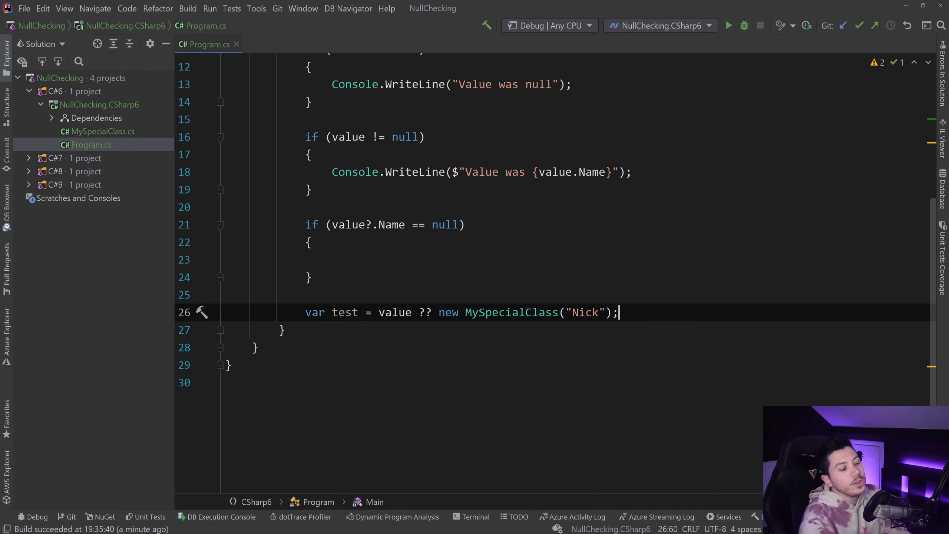
double_click(395, 312)
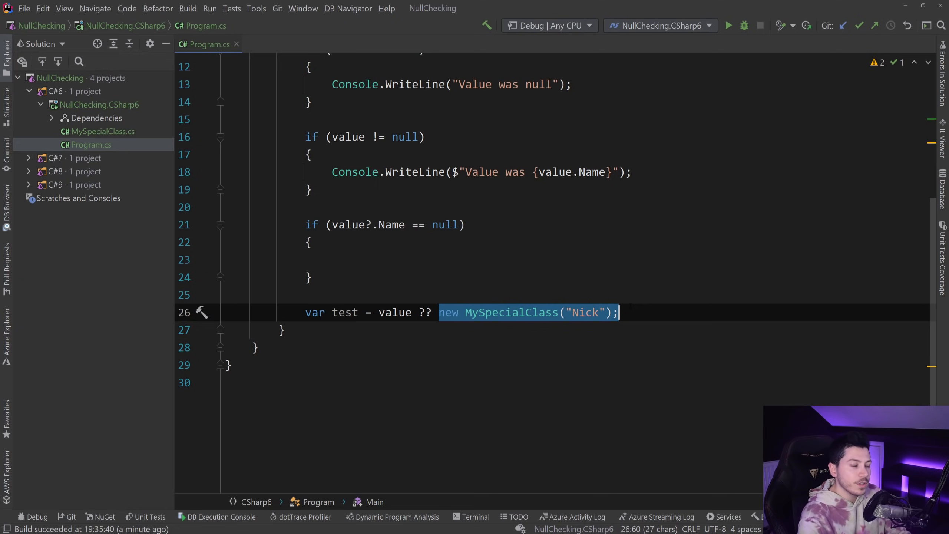
scroll("up", 3)
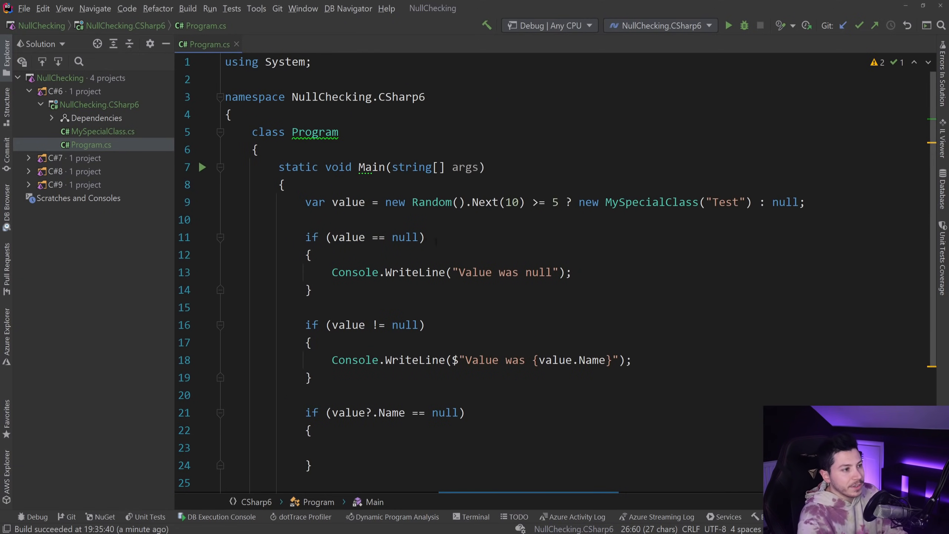
Switch from the C#6 code to the C#7 project's Program.cs.
left_click(391, 360)
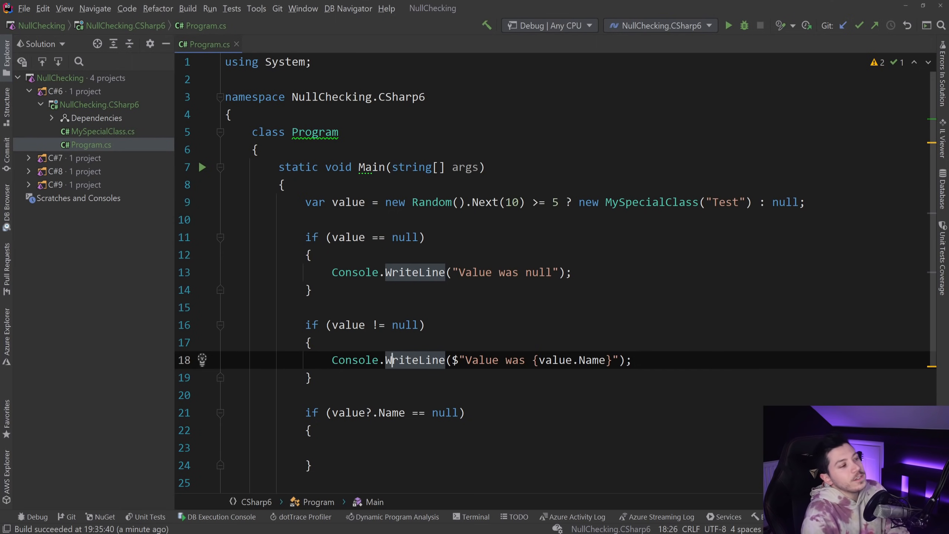
left_click(29, 91)
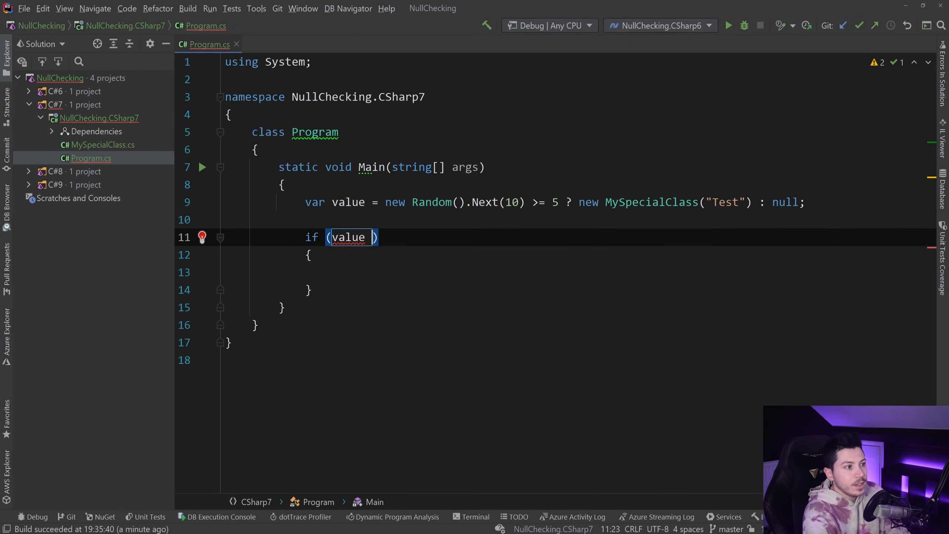
Complete if (value == null) with Console.WriteLine("Value was null").
type("== null")
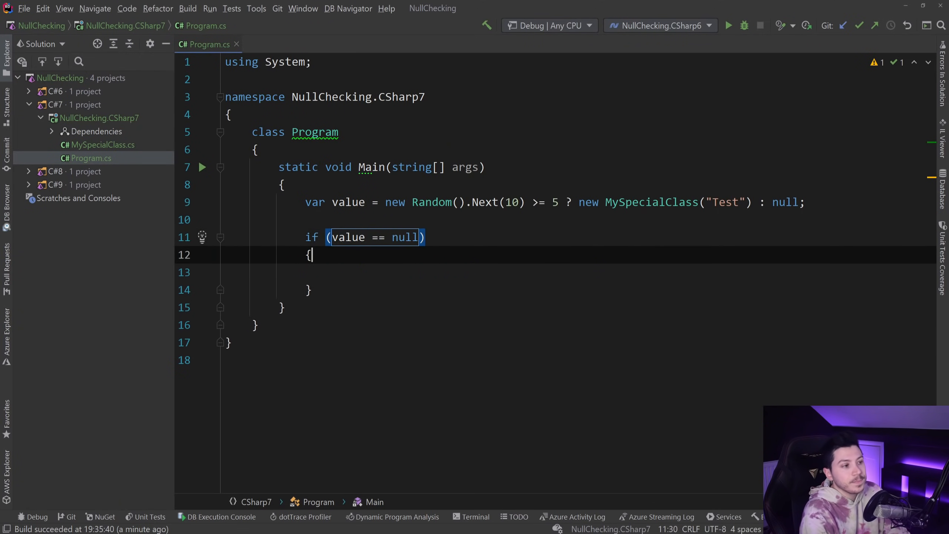
type("Console.WriteLine(\"V\");")
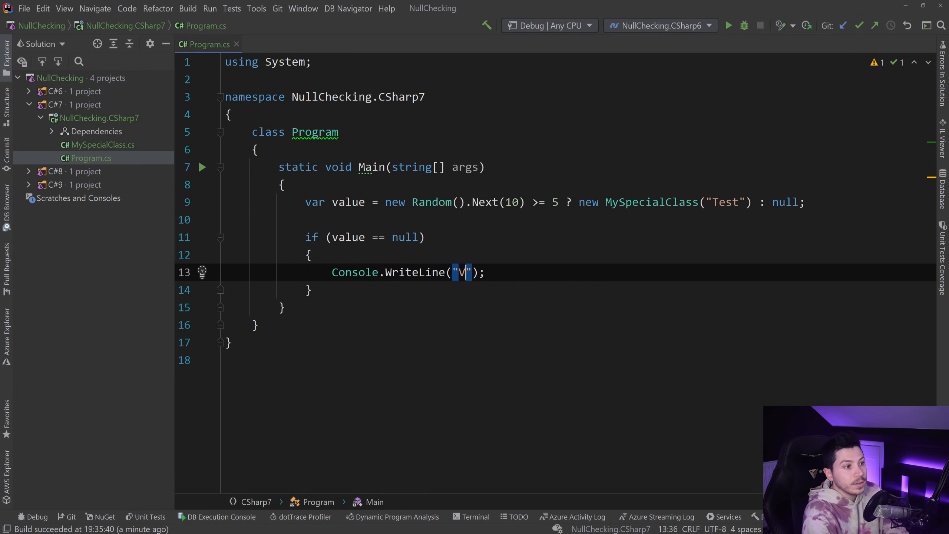
type("alue was null")
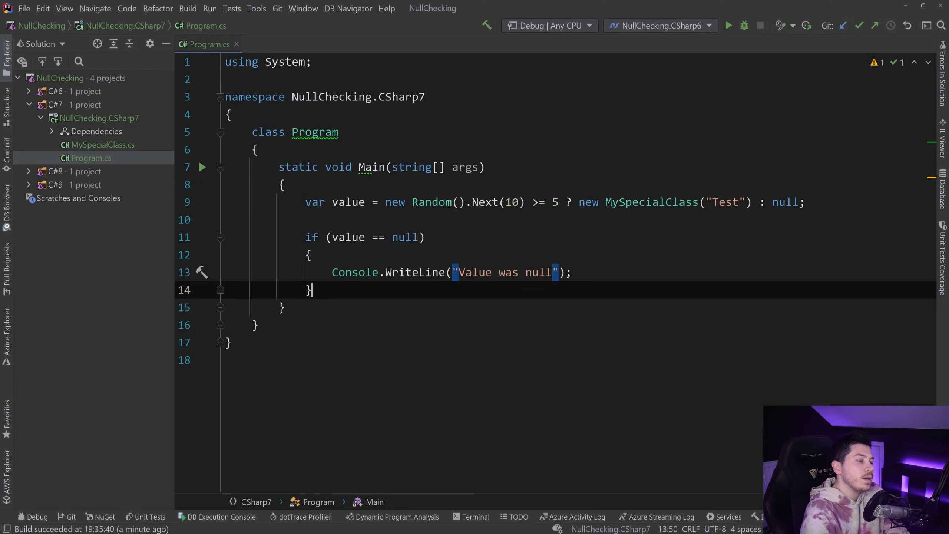
key("enter")
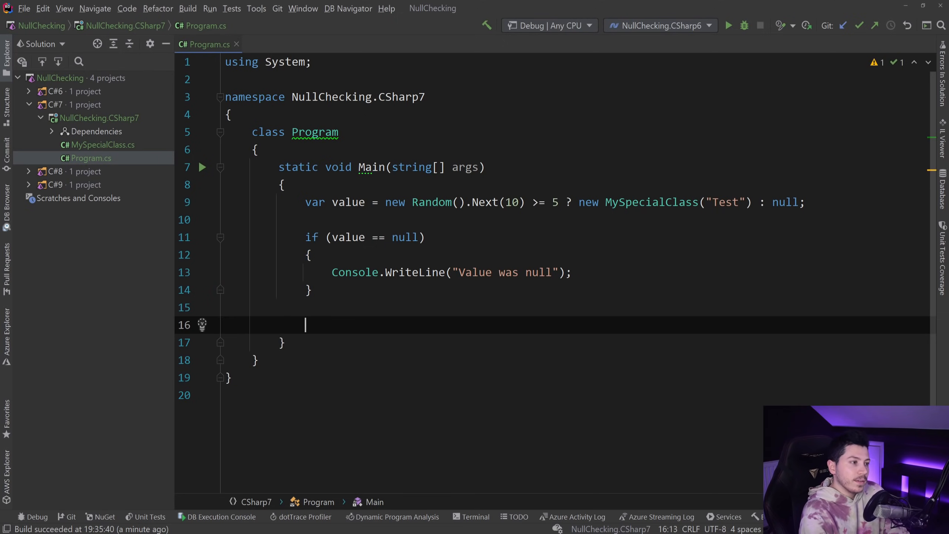
Add a second check, if (value is null), and select its condition.
type("if (value )")
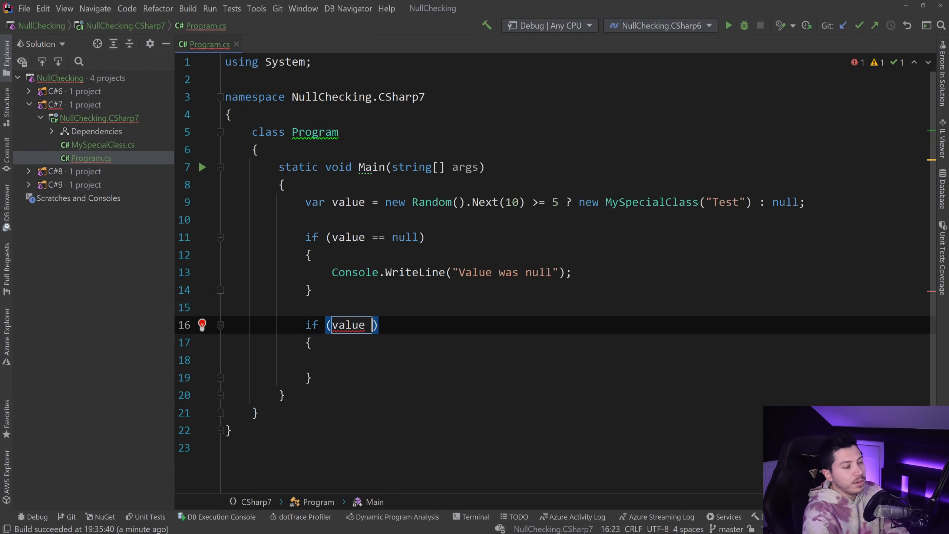
type("is null")
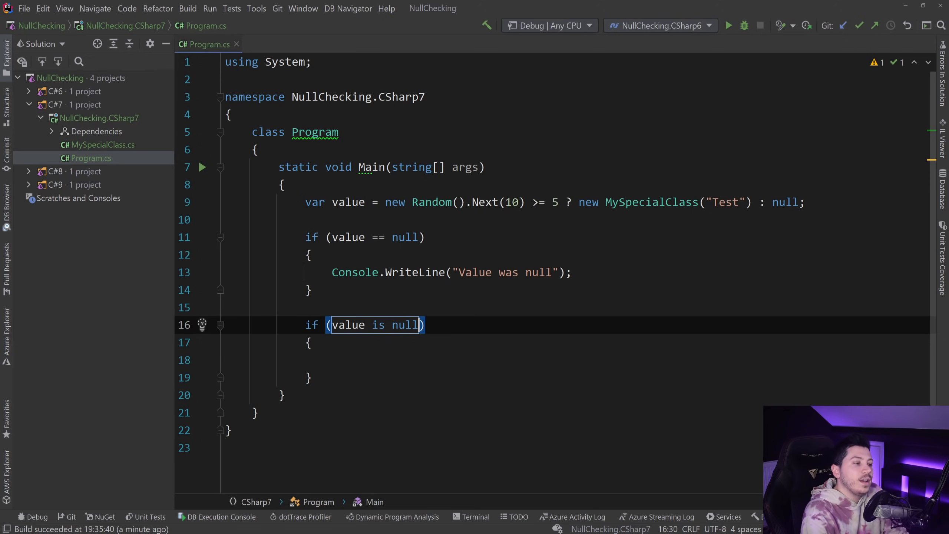
scroll("up", 3)
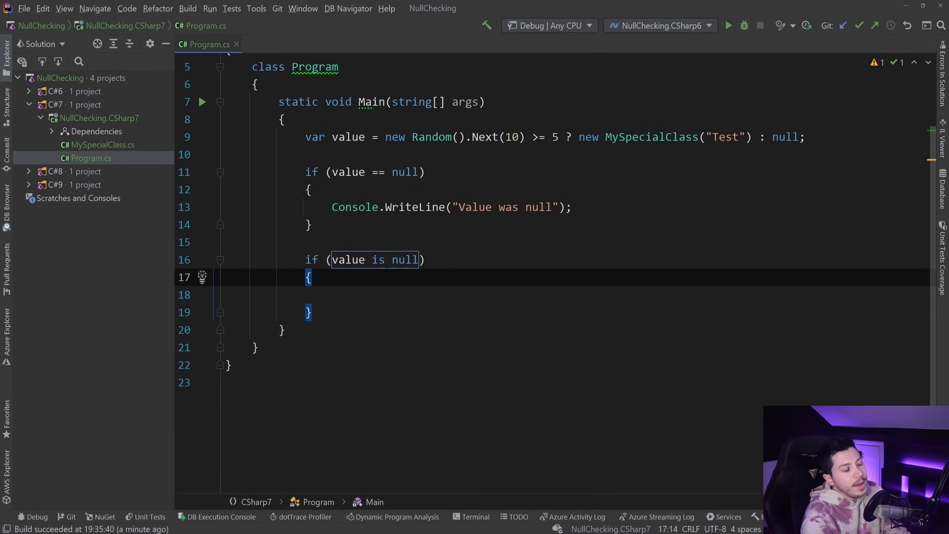
left_click(398, 259)
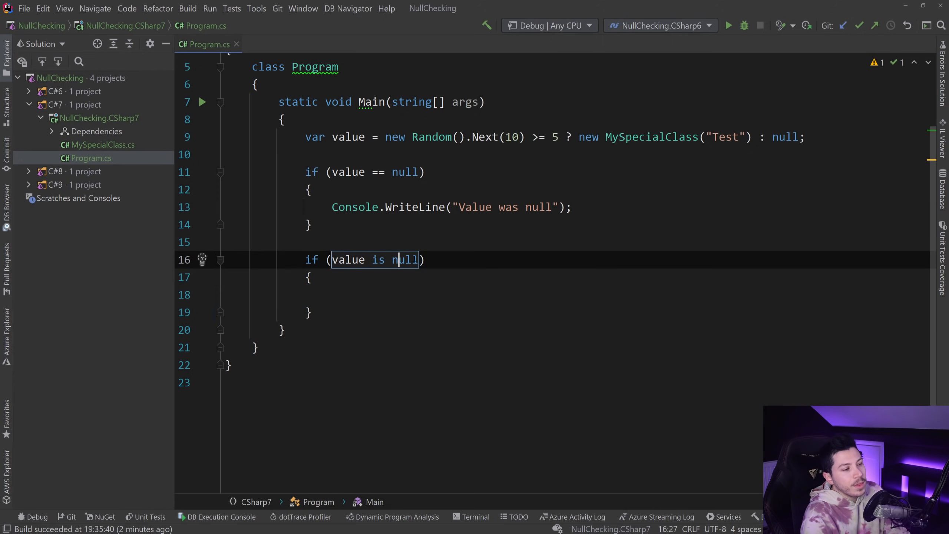
double_click(348, 259)
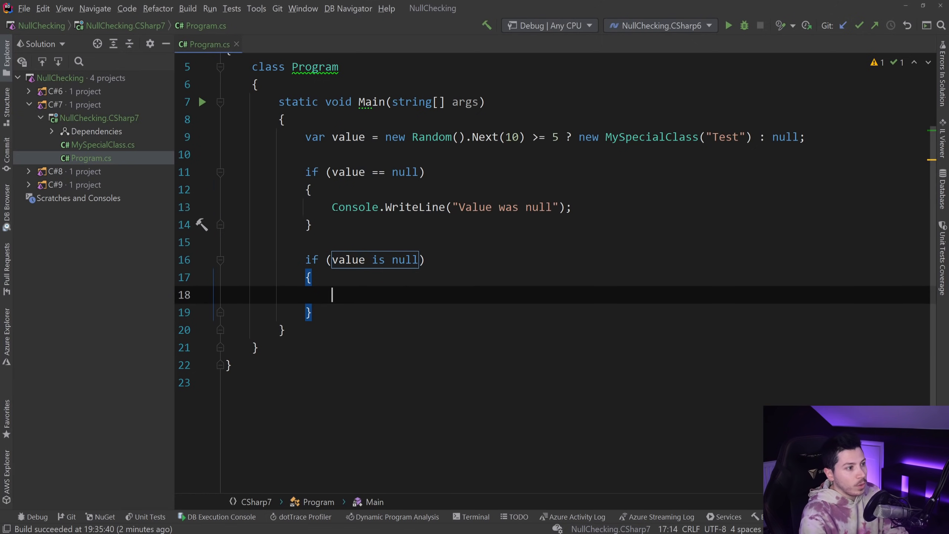
Remove the WriteLine bodies and add an if (!(value is null)) check.
type("Console.WriteLine(\"Value was null\");")
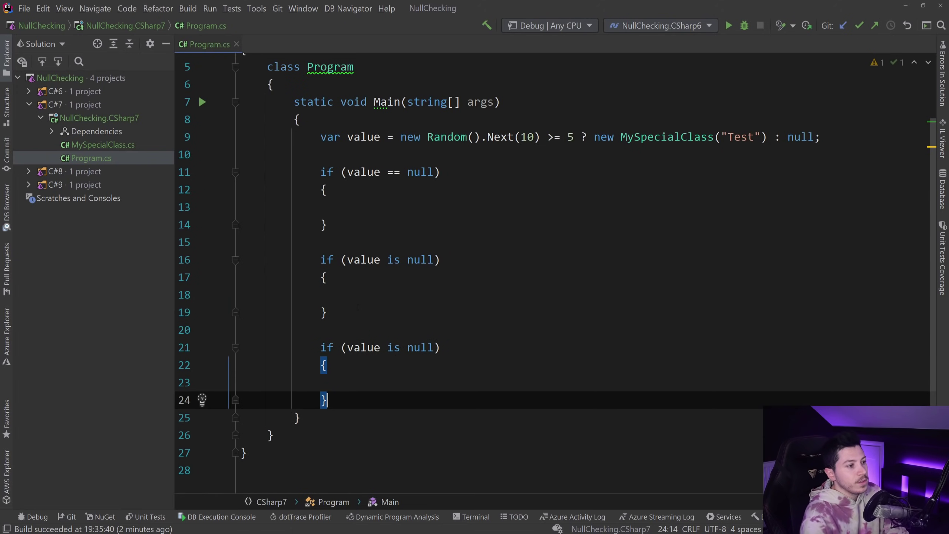
type("!")
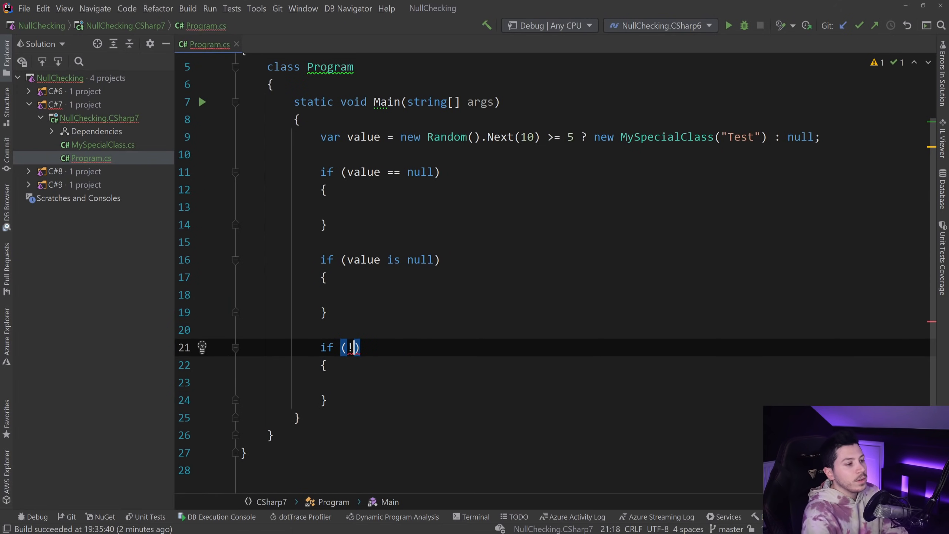
type("(value is null)")
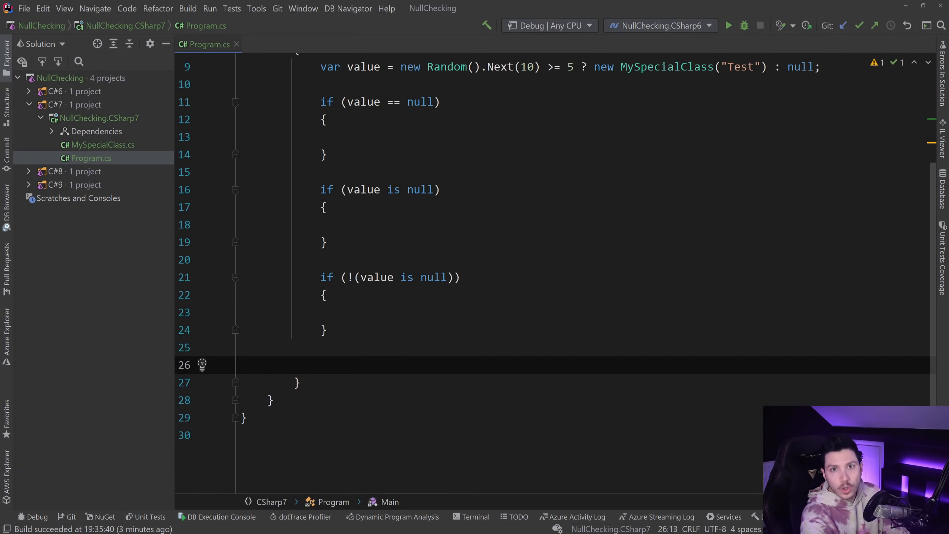
Add an if (value is object) check using code completion.
type("uf")
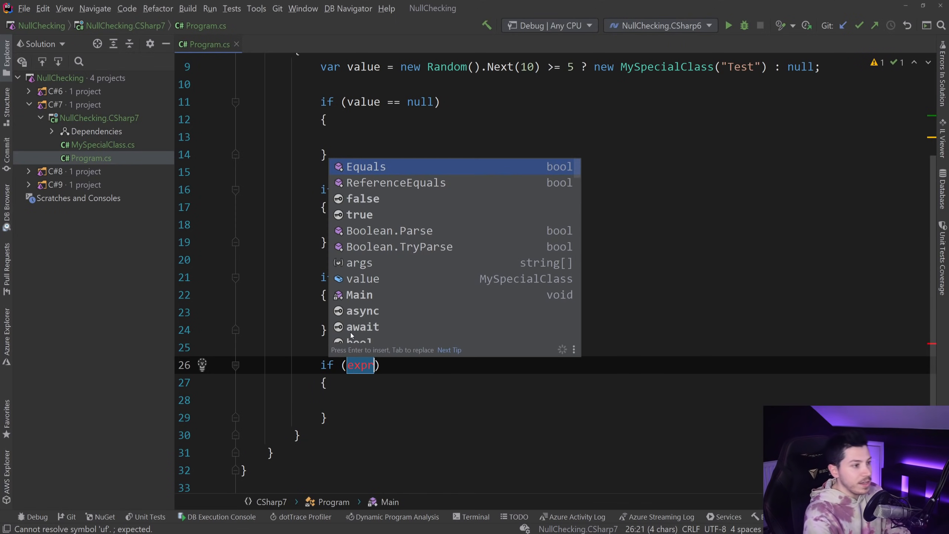
type("value is object")
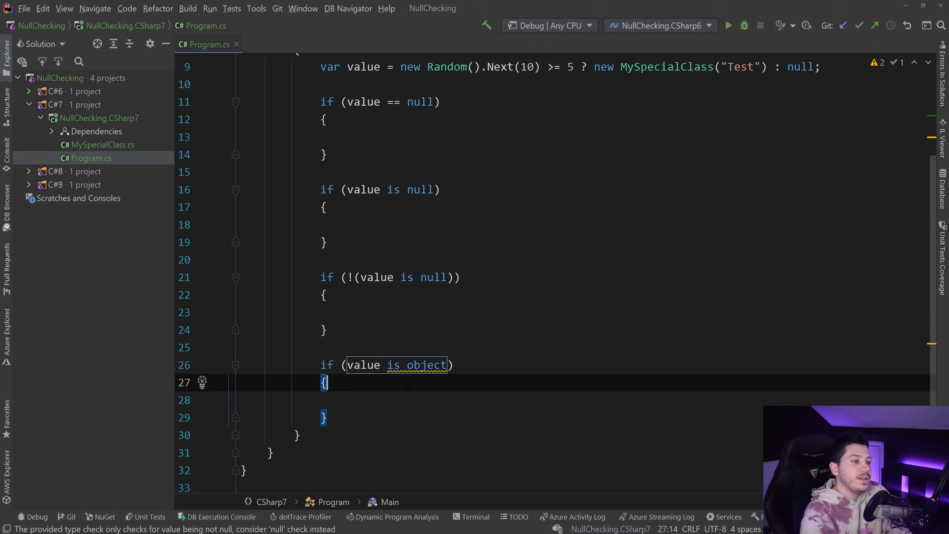
key("enter")
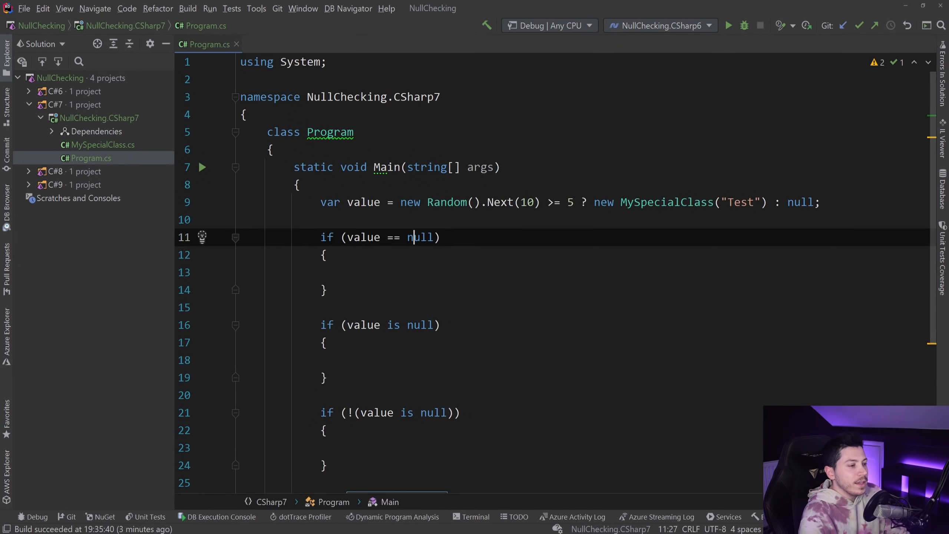
Review MySpecialClass's always-true == and != operators, then return to Program.cs.
left_click(382, 324)
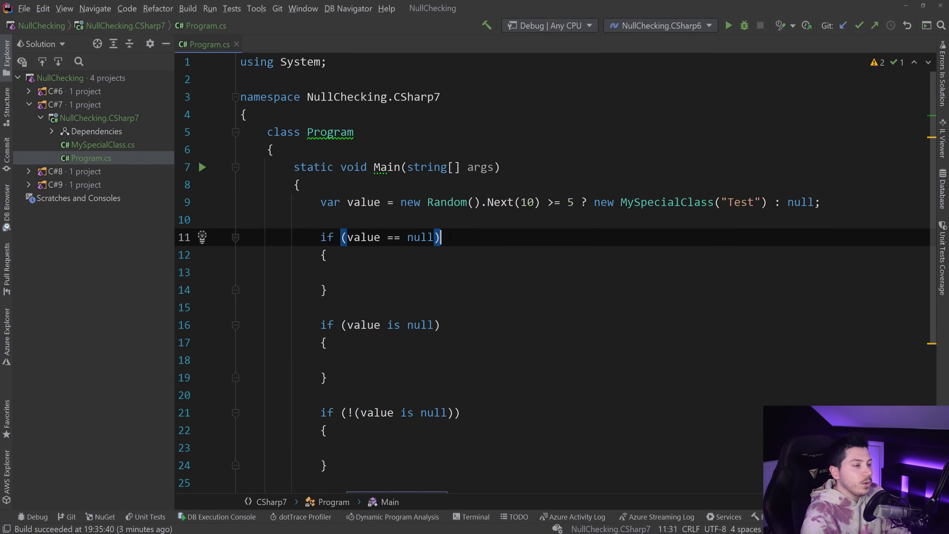
mouse_move(126, 150)
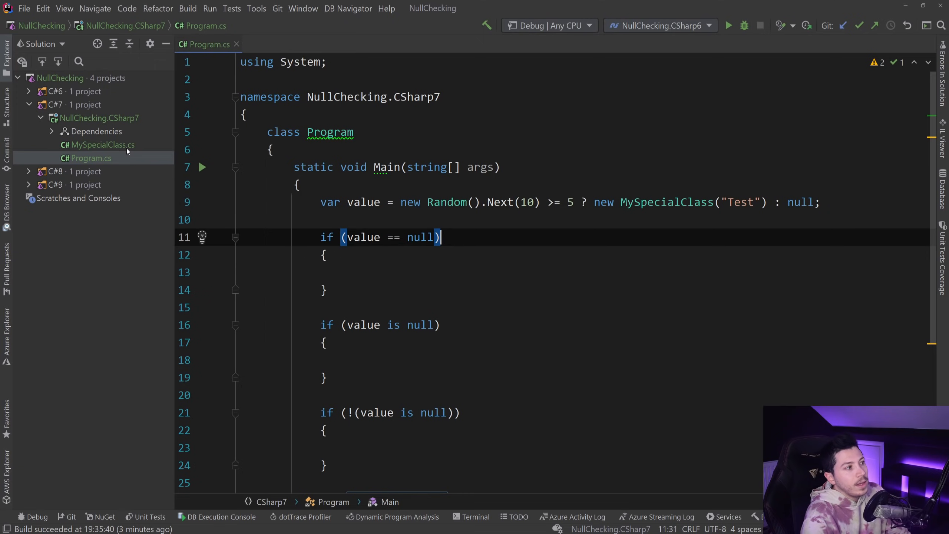
left_click(102, 144)
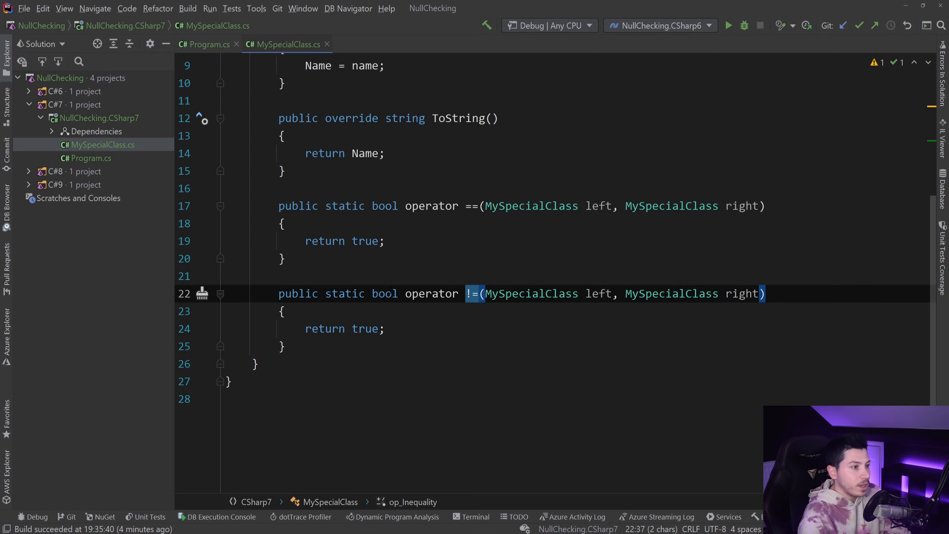
left_click(205, 44)
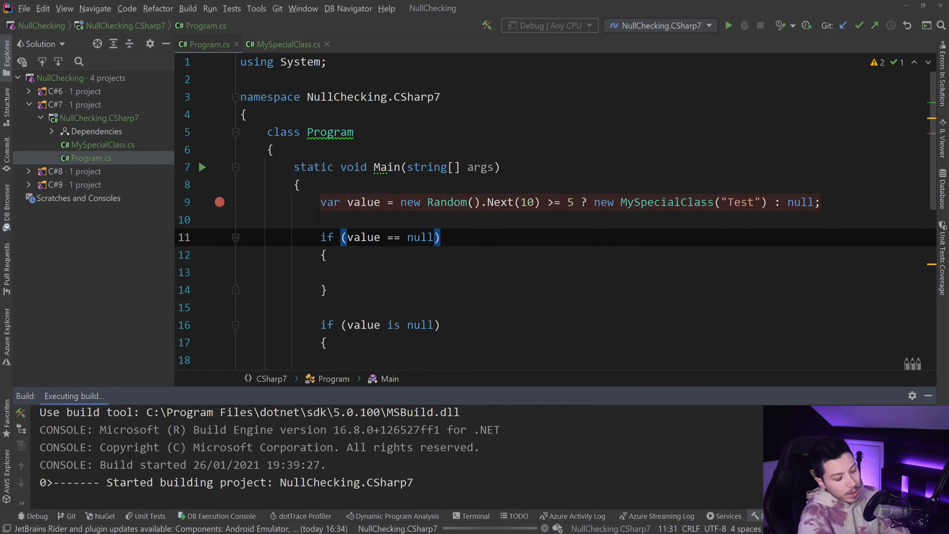
Debug C#7, compare the equality operator, step over the == null check, then stop.
left_click(729, 25)
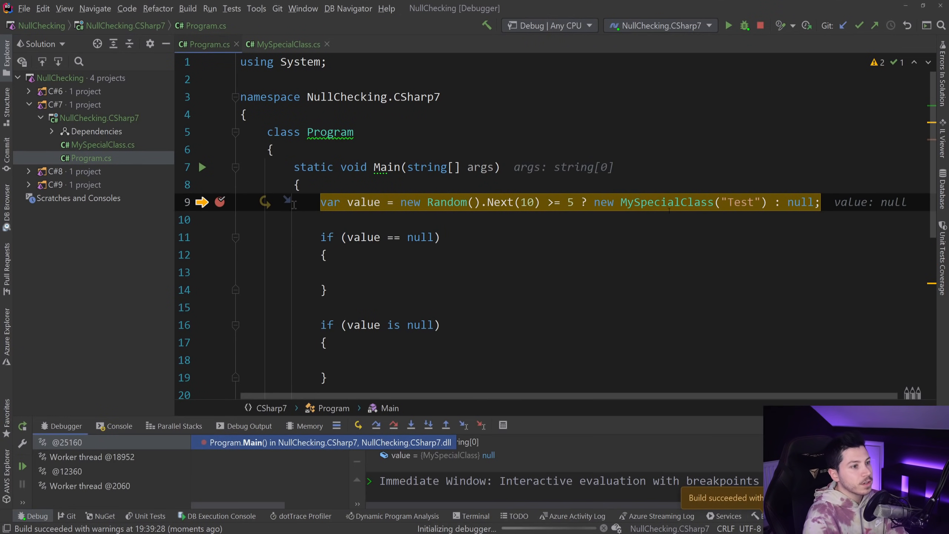
left_click(282, 44)
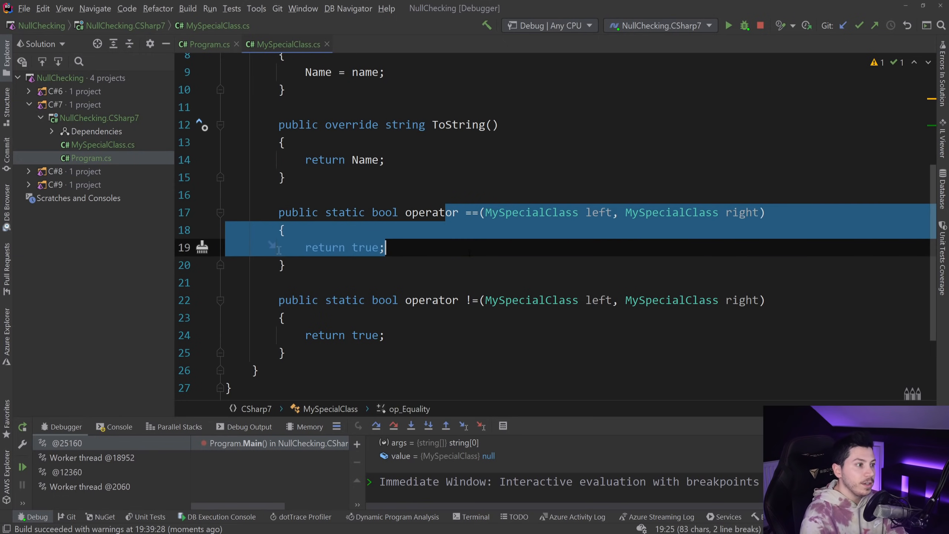
left_click(205, 44)
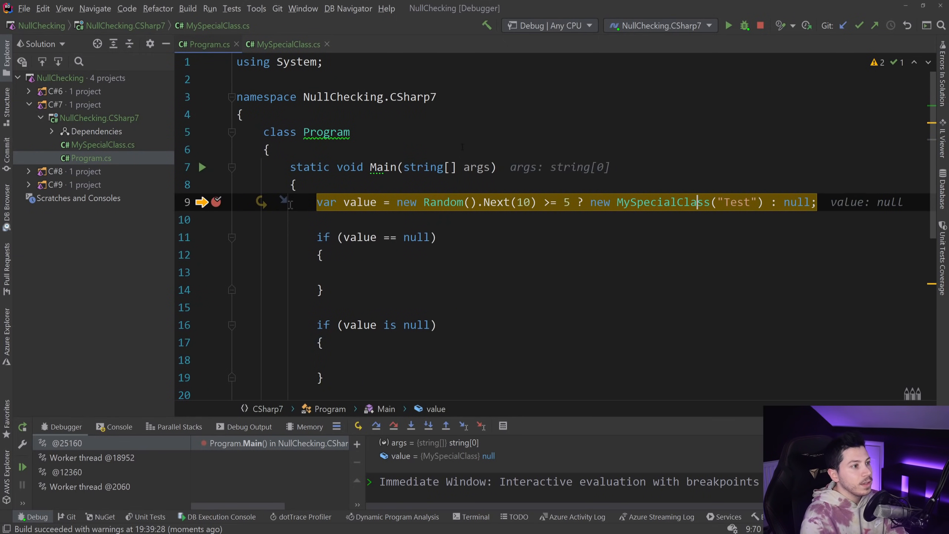
left_click(392, 425)
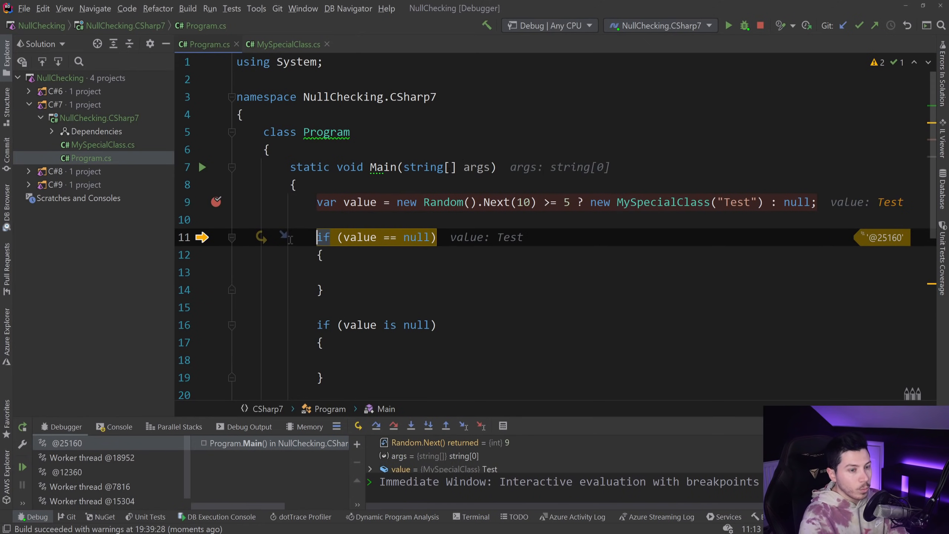
mouse_move(359, 201)
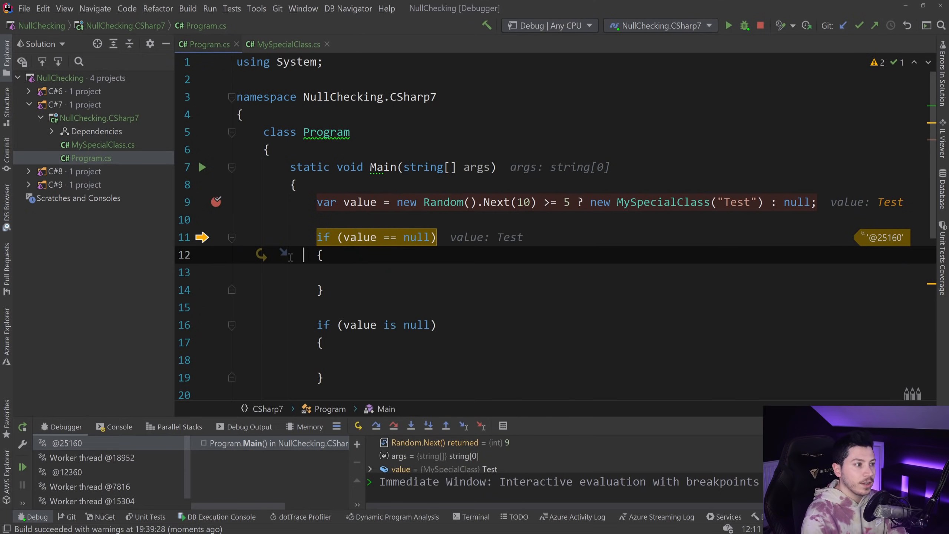
left_click(392, 426)
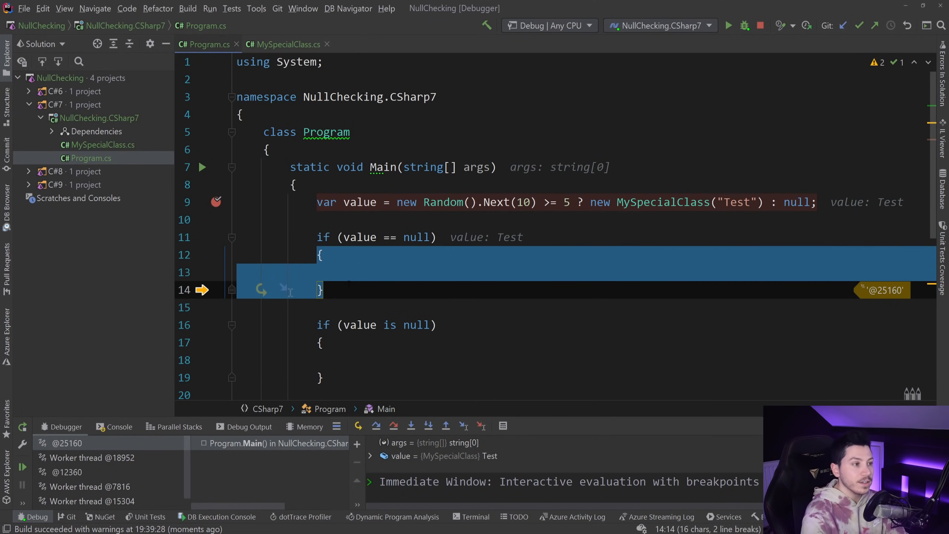
left_click(761, 26)
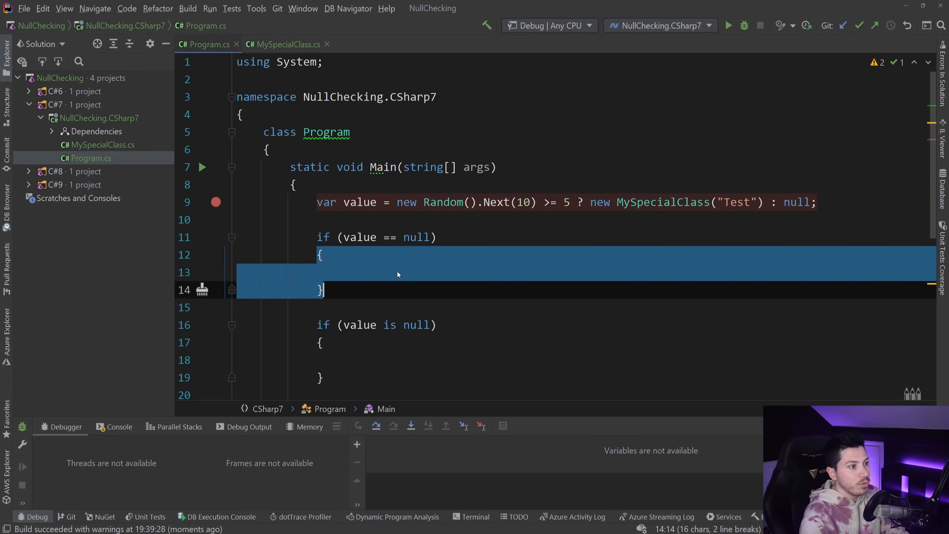
Add Console.WriteLine("This was null"); inside the if (value == null) block.
type("Console.WriteLine();")
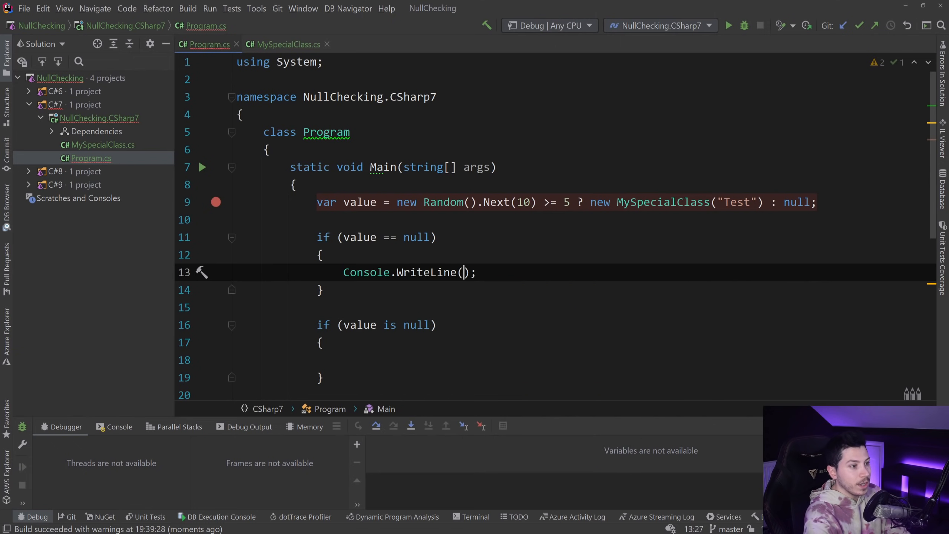
type("\"This was null\"")
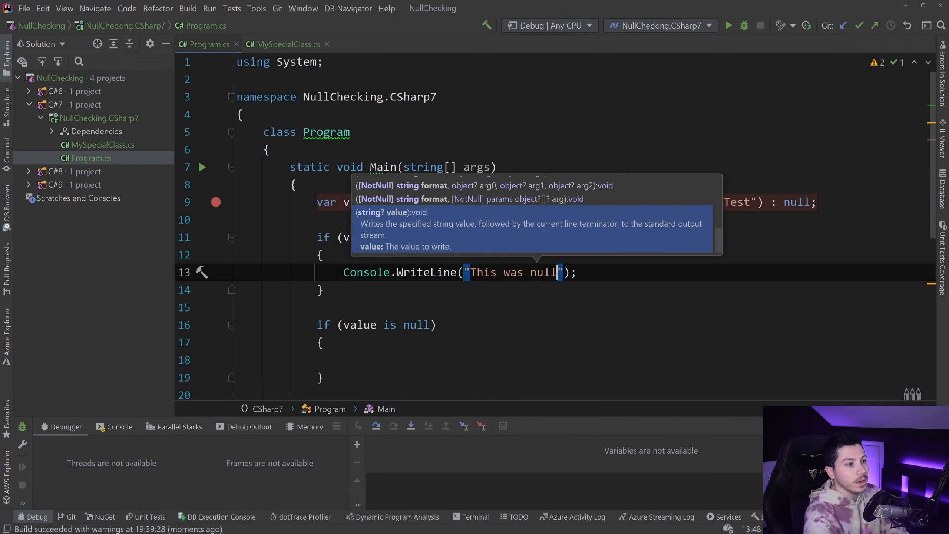
key("Escape")
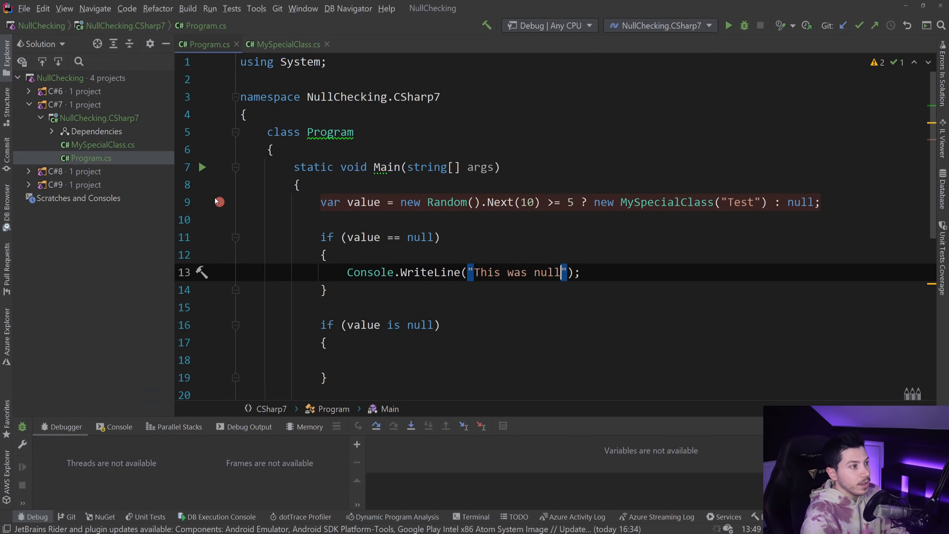
left_click(728, 25)
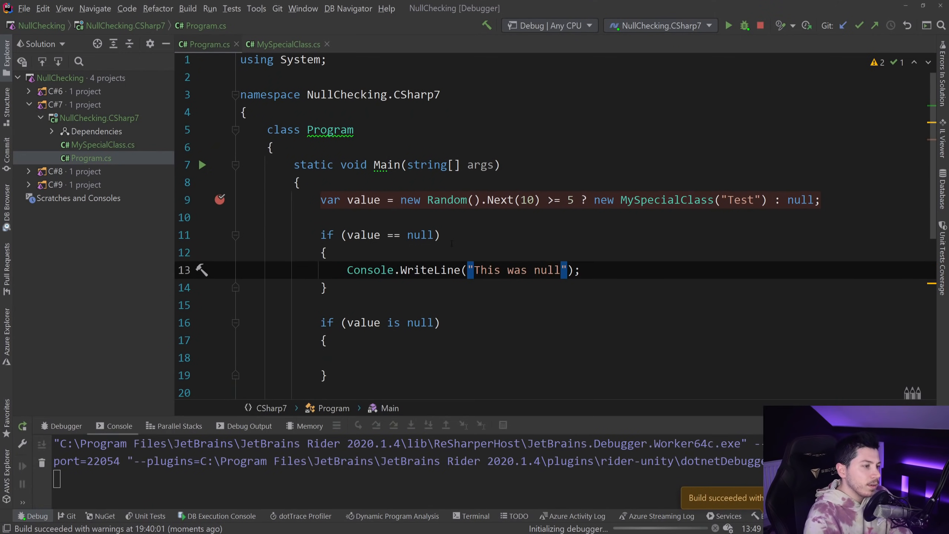
left_click(730, 26)
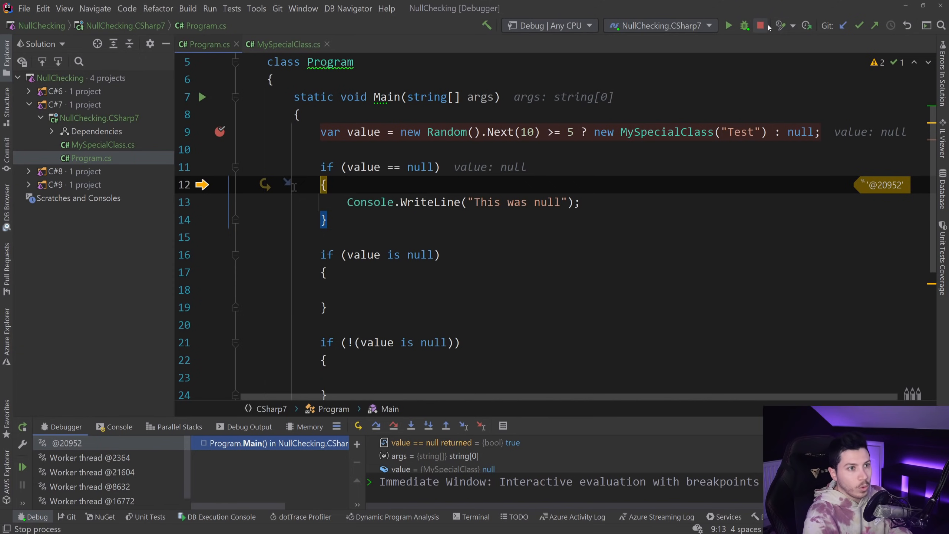
left_click(760, 26)
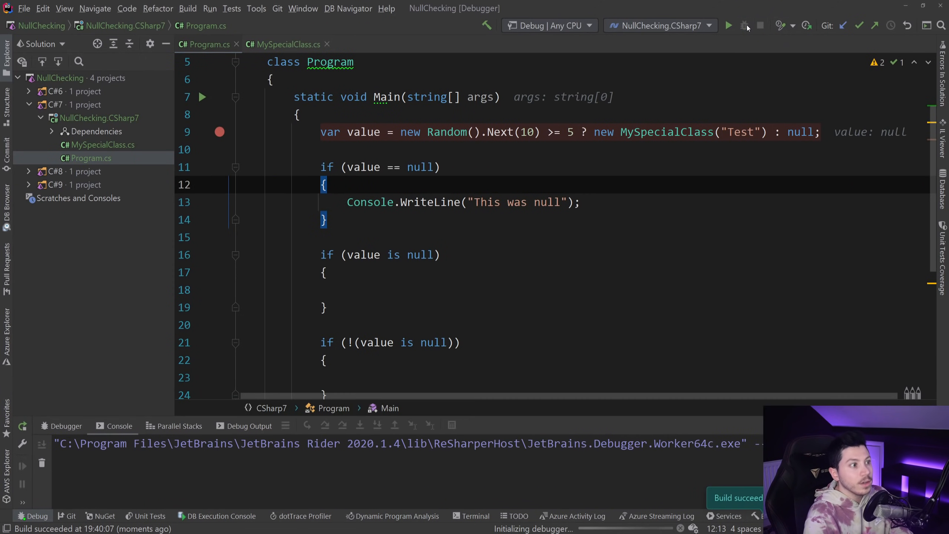
left_click(729, 26)
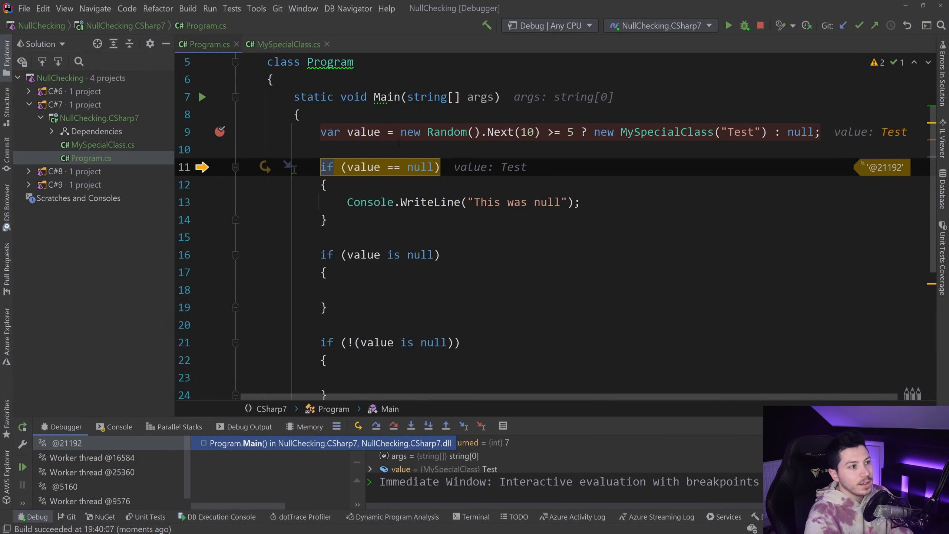
mouse_move(363, 132)
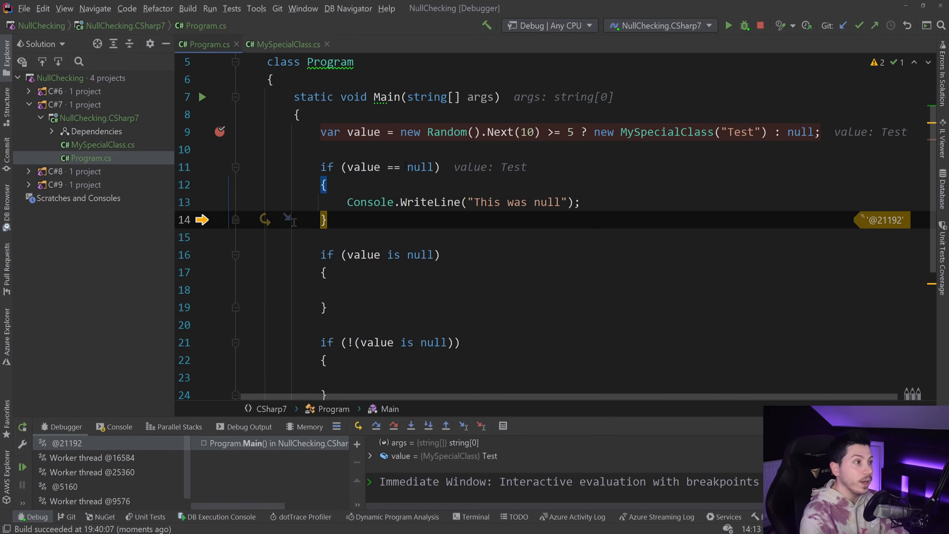
left_click(288, 44)
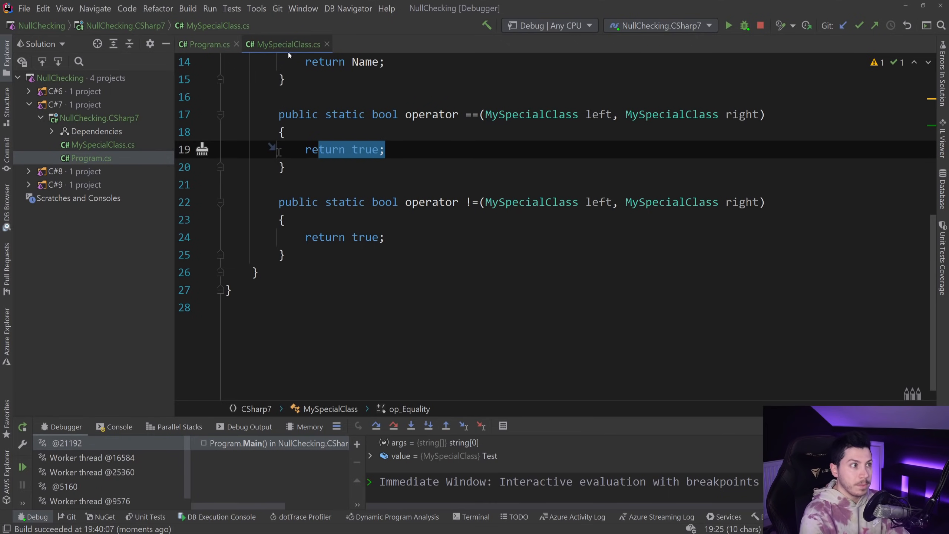
left_click(209, 44)
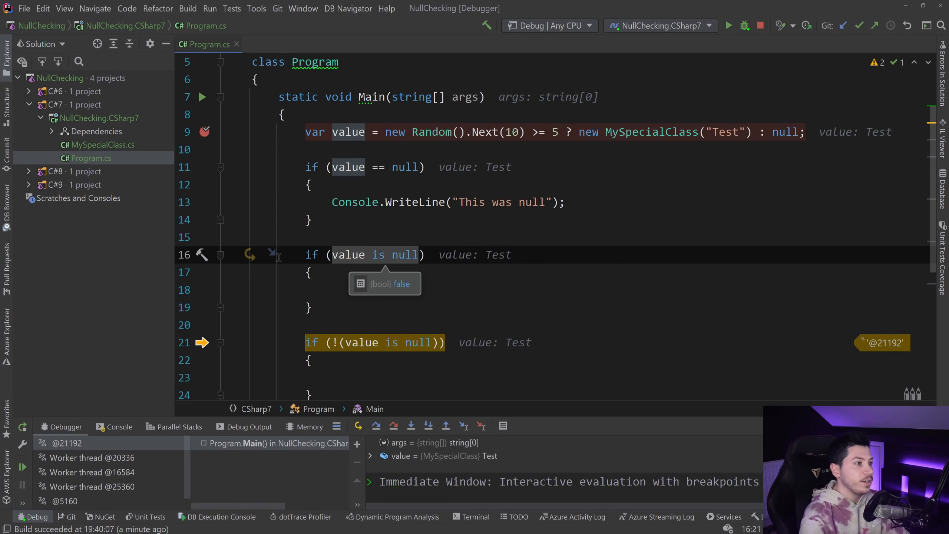
scroll("down", 3)
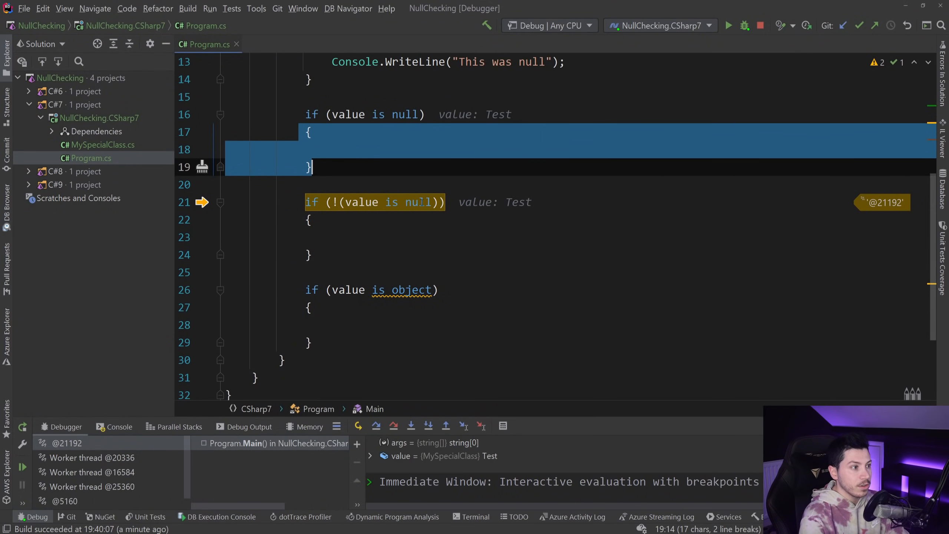
left_click(428, 426)
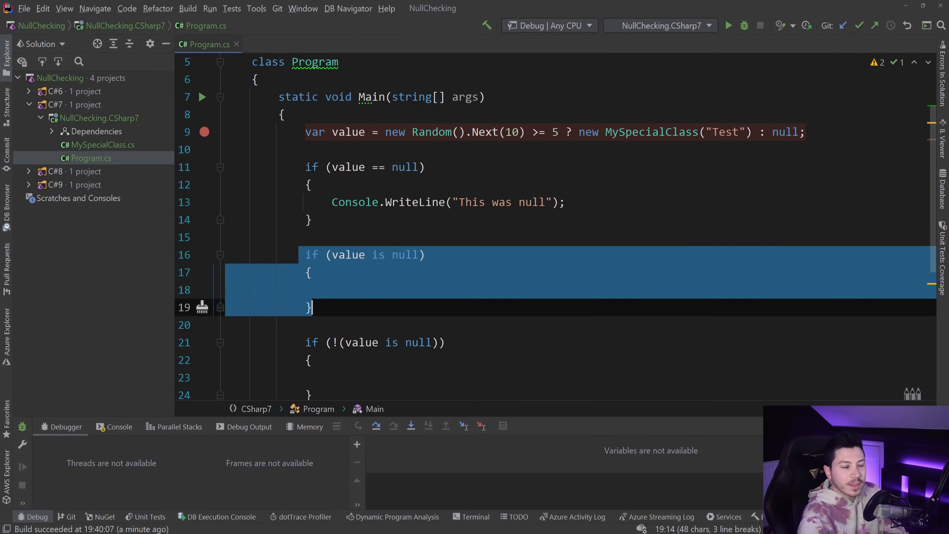
mouse_move(206, 147)
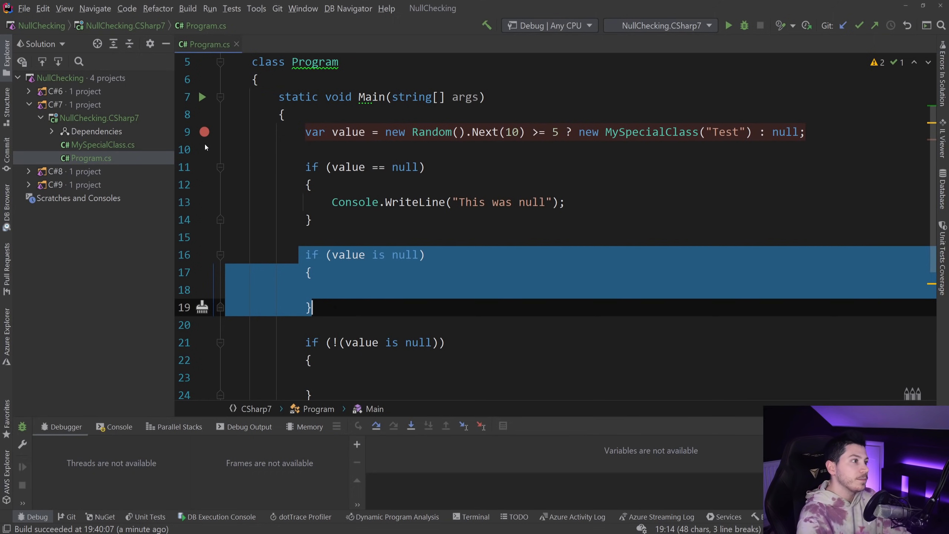
Remove the line 9 breakpoint and select the value is null condition on line 16.
left_click(205, 132)
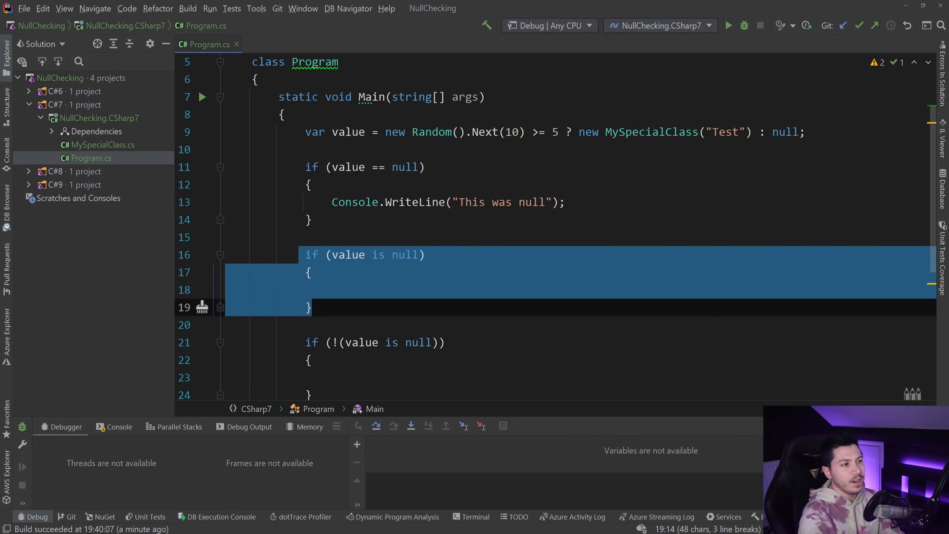
left_click(349, 254)
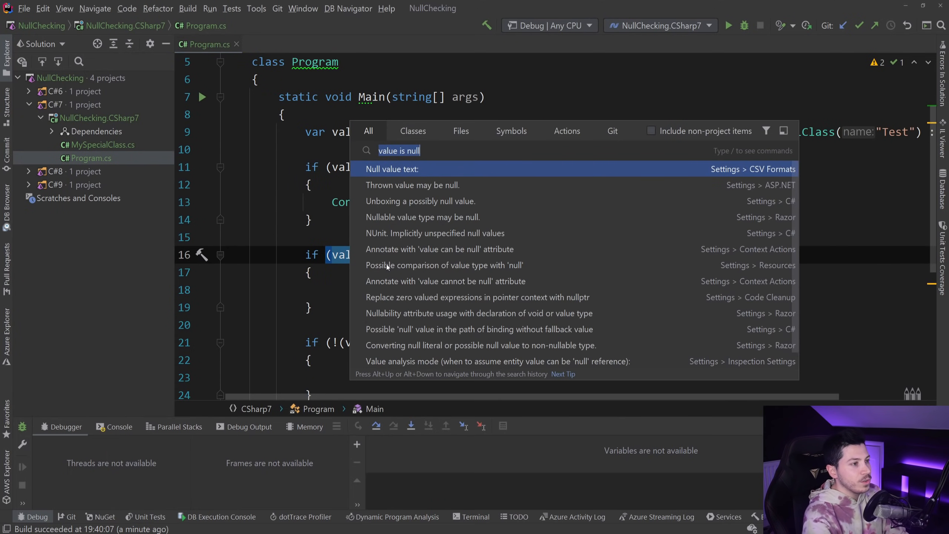
Open the IL Viewer and highlight the ceq instructions for the line 11 and 16 checks.
key("Escape")
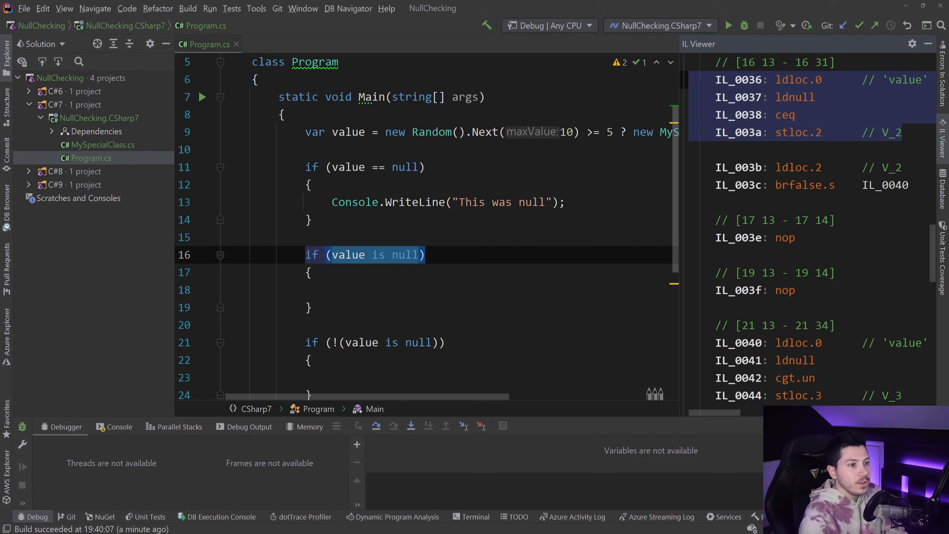
scroll("down", 3)
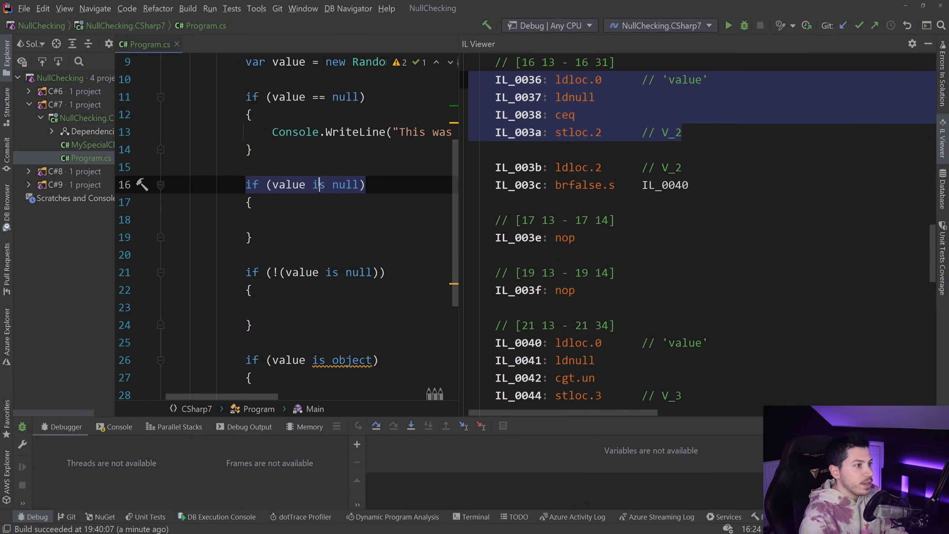
double_click(563, 115)
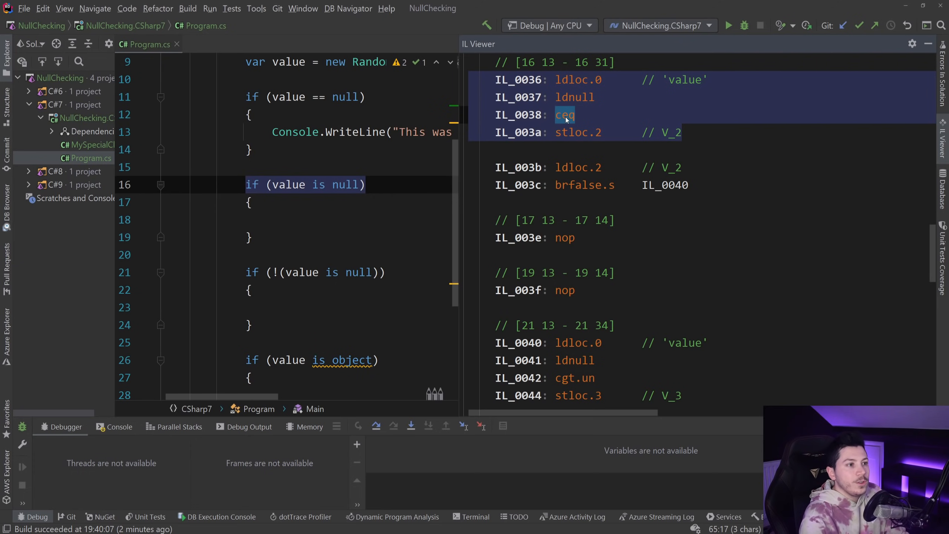
mouse_move(565, 115)
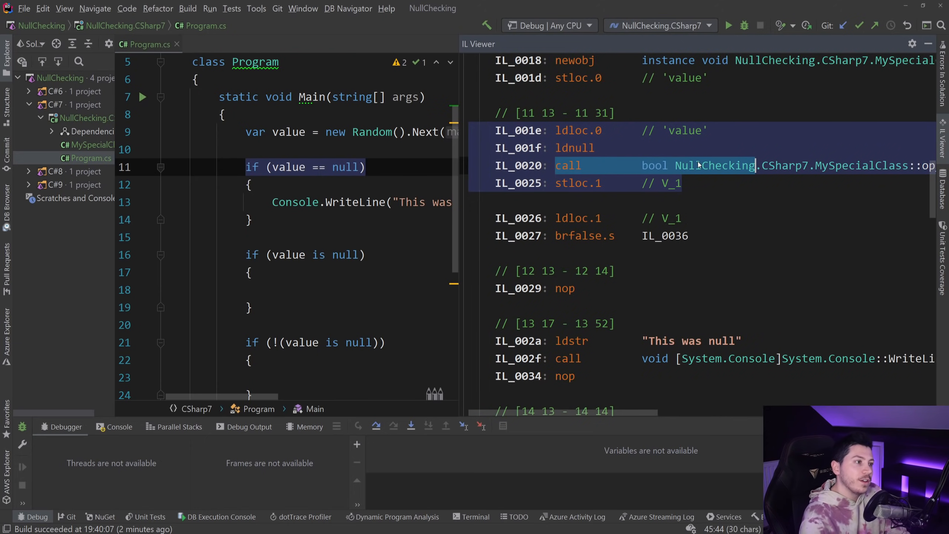
mouse_move(660, 175)
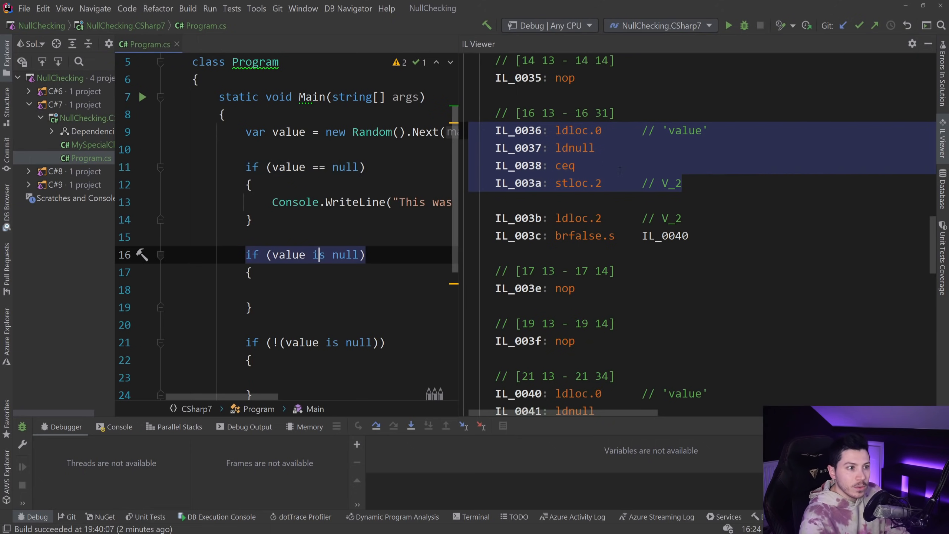
left_click(554, 165)
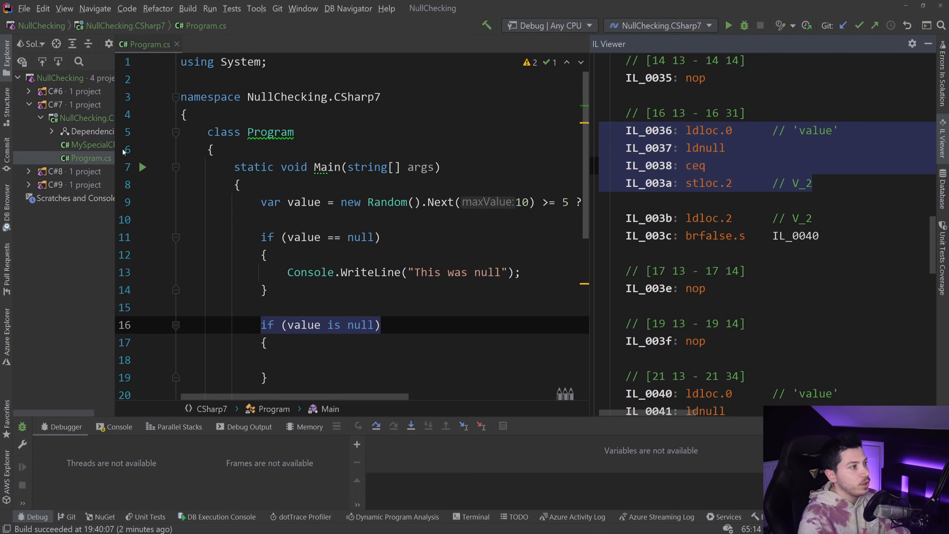
Check MySpecialClass.cs, then inspect the IL for the if (value == null) line in Program.cs.
left_click(88, 144)
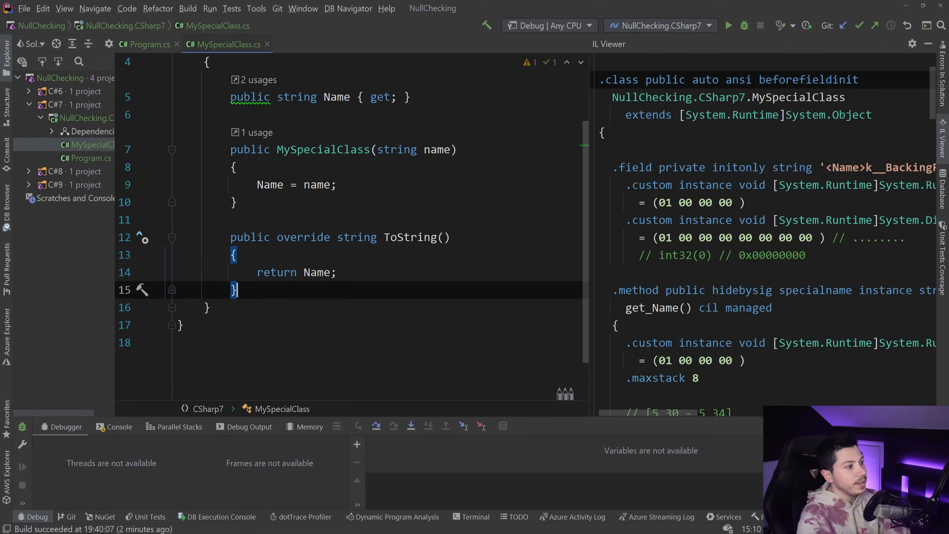
left_click(148, 44)
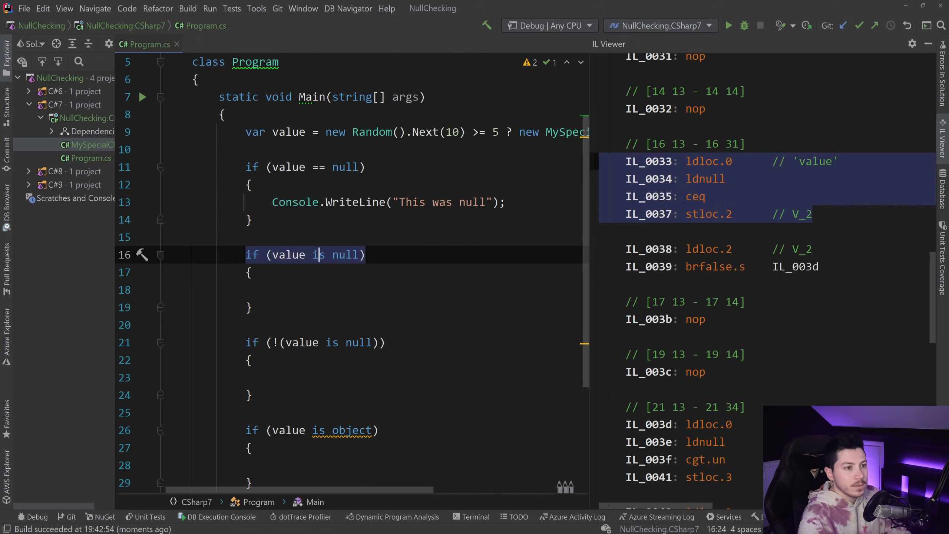
left_click(317, 168)
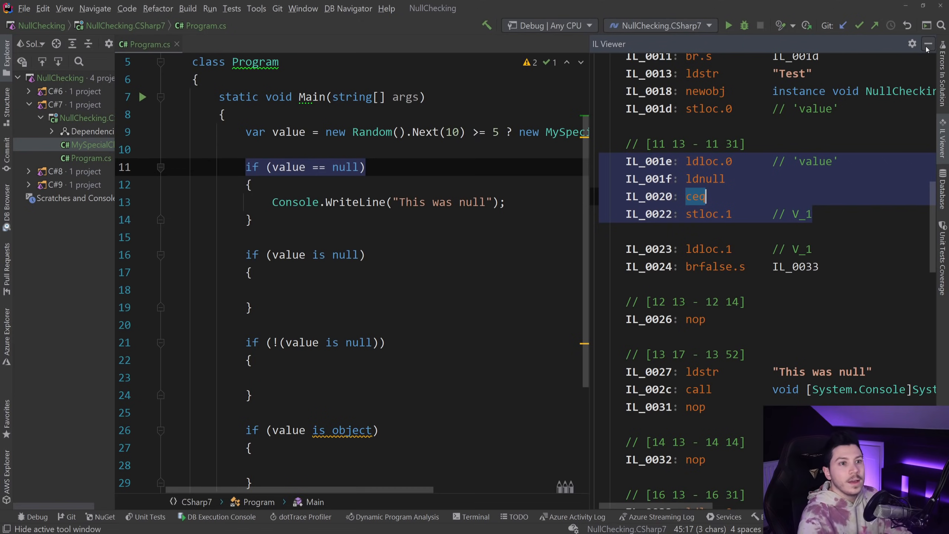
Hide the IL Viewer and place the cursor before the first null check on line 11.
left_click(927, 44)
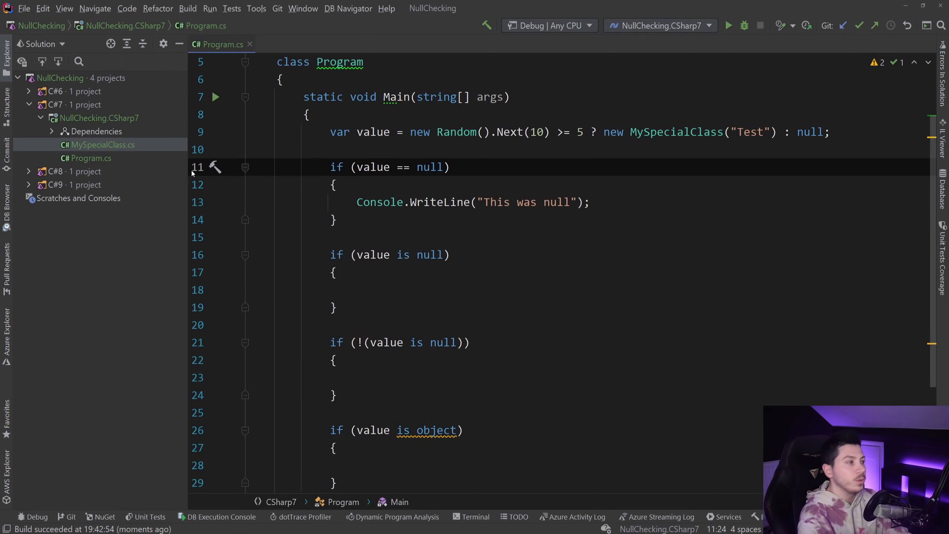
left_click(250, 150)
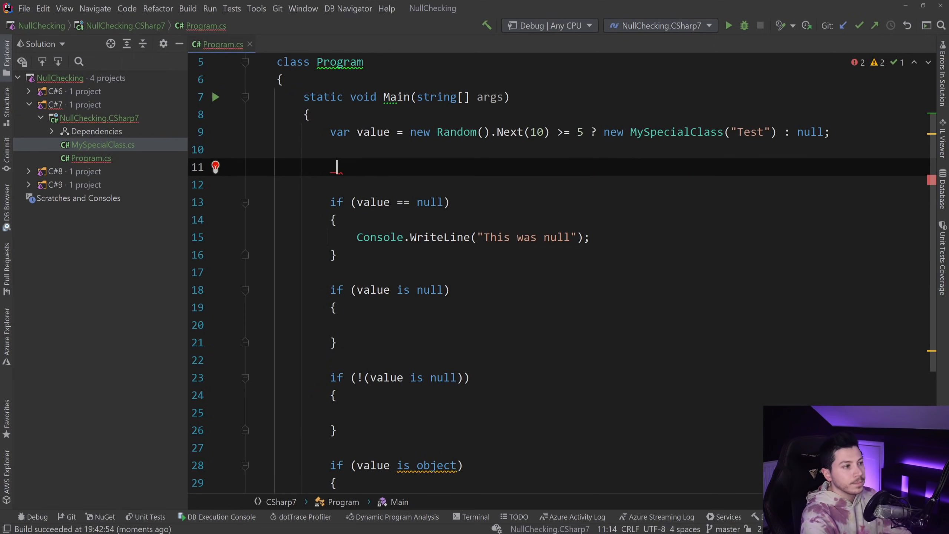
Add the guard line _ = value ?? throw new ArgumentNullException(nameof(value));.
type("_ = value ??")
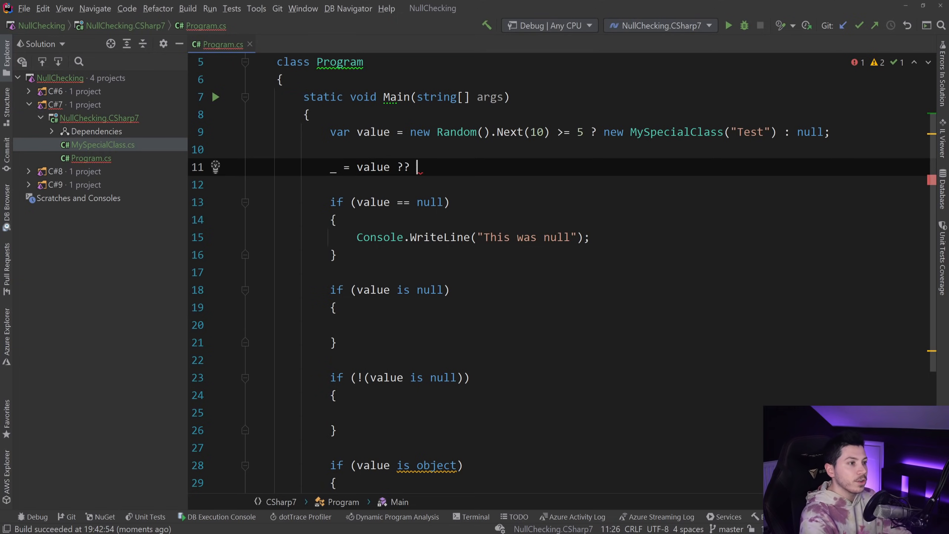
type("throw new ArgumentNullException(")
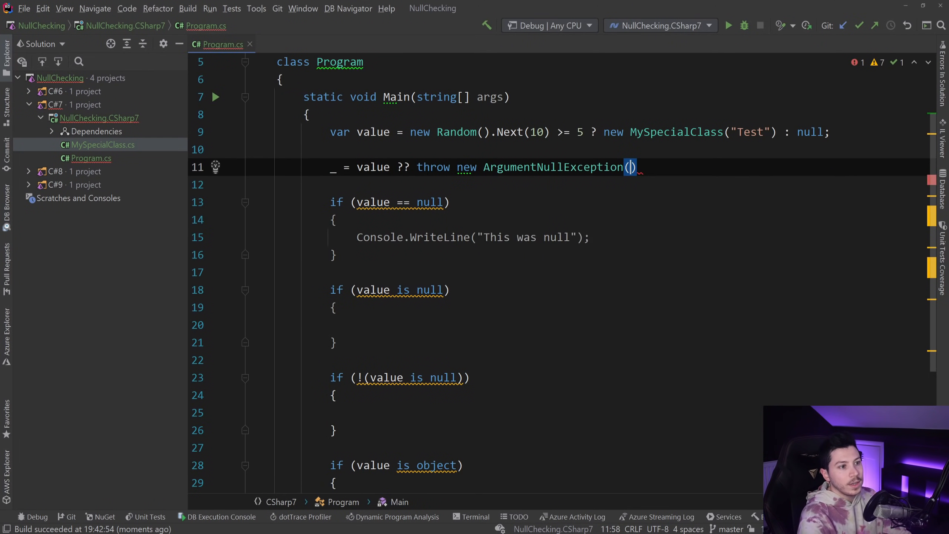
type("nameof(value)")
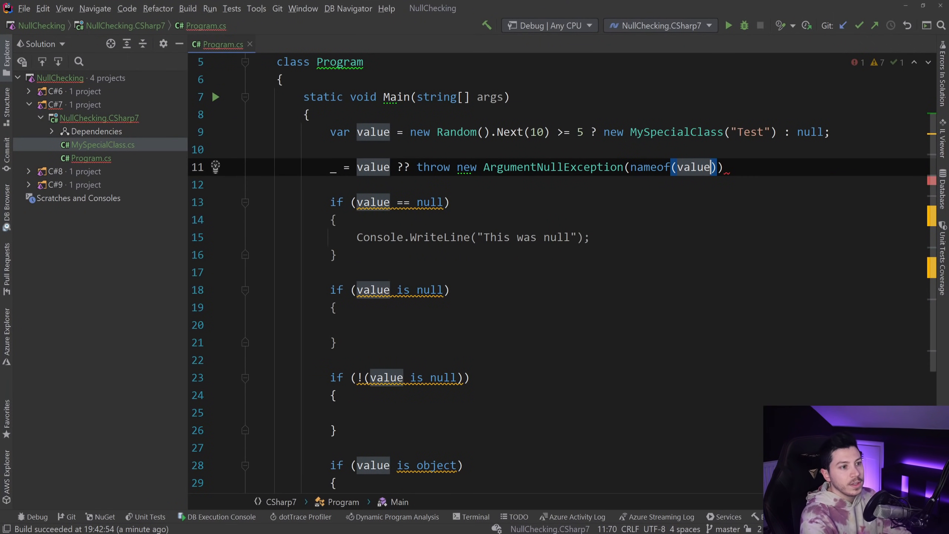
type(";")
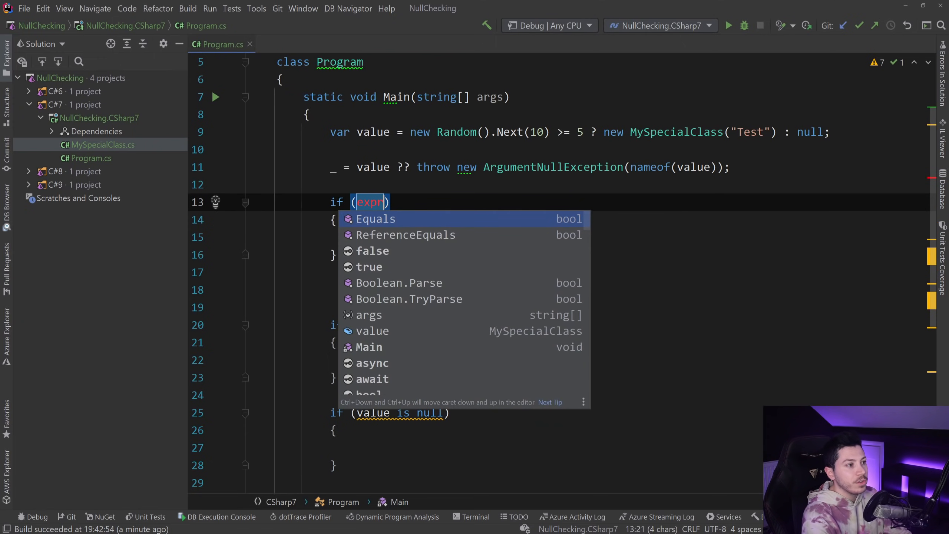
Add an if (value is null) block throwing ArgumentNullException and select both guards to compare.
type("value is")
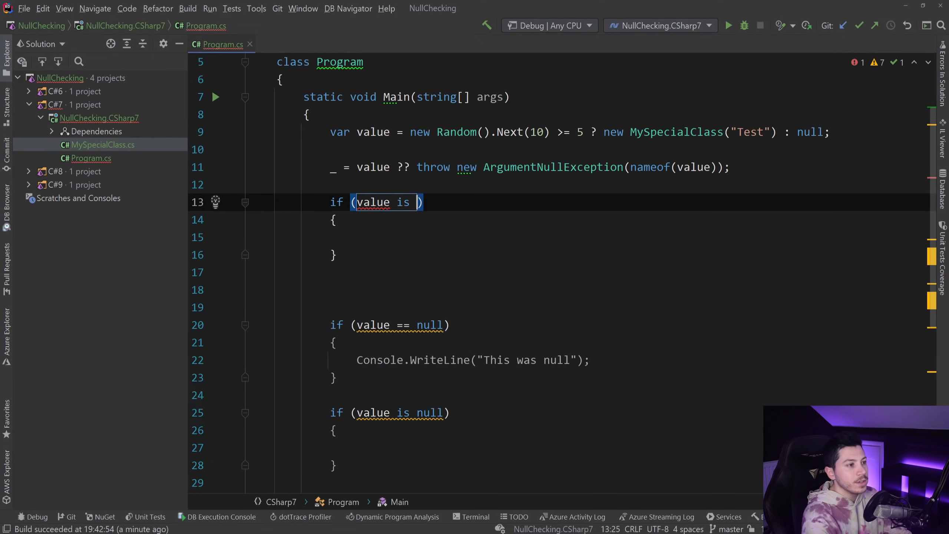
type("null")
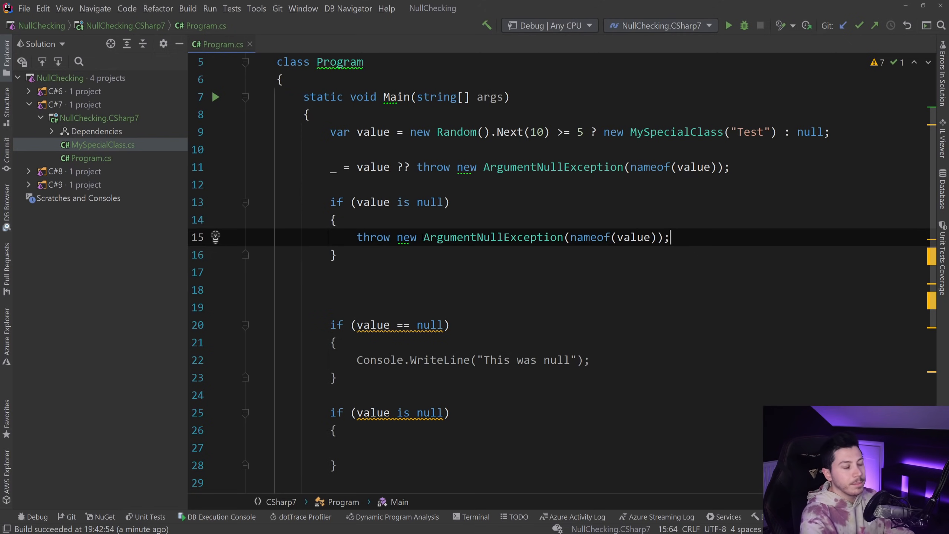
left_click(331, 168)
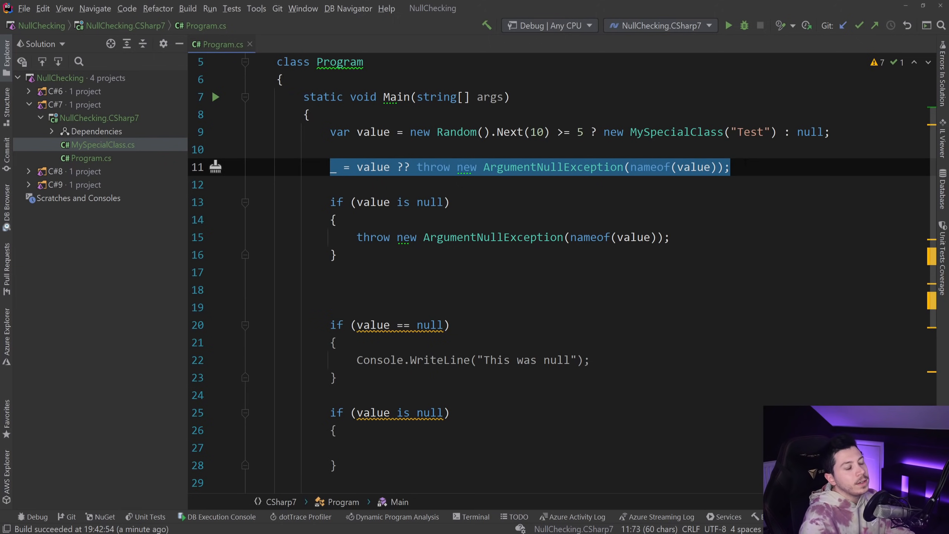
left_click(411, 167)
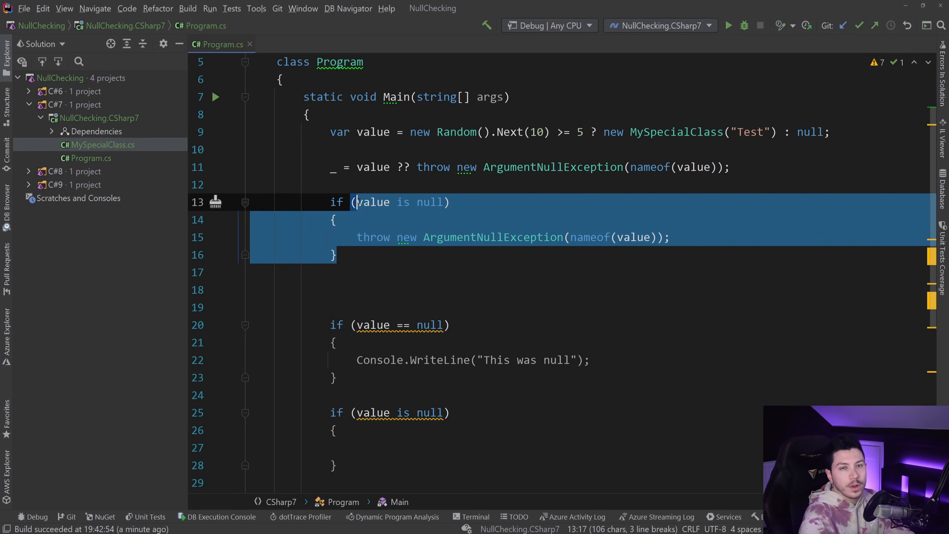
mouse_move(369, 201)
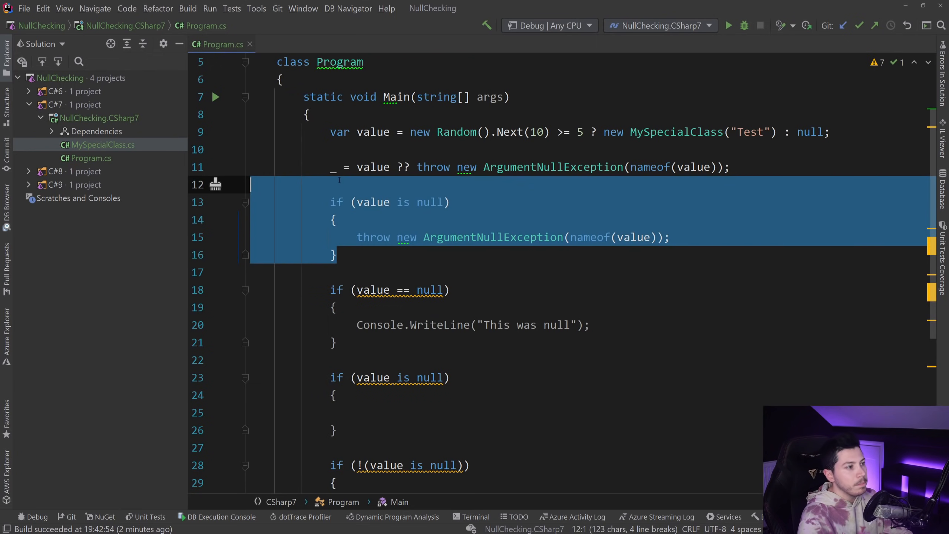
scroll("down", 3)
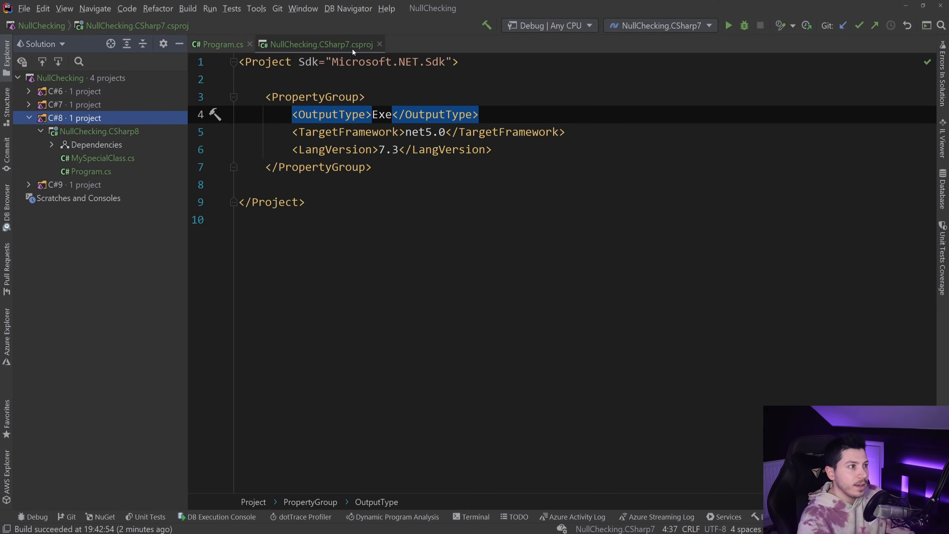
In C#8 Program.cs, add if (value is {}) printing "Value was not null. Value is {value.Name}".
left_click(91, 172)
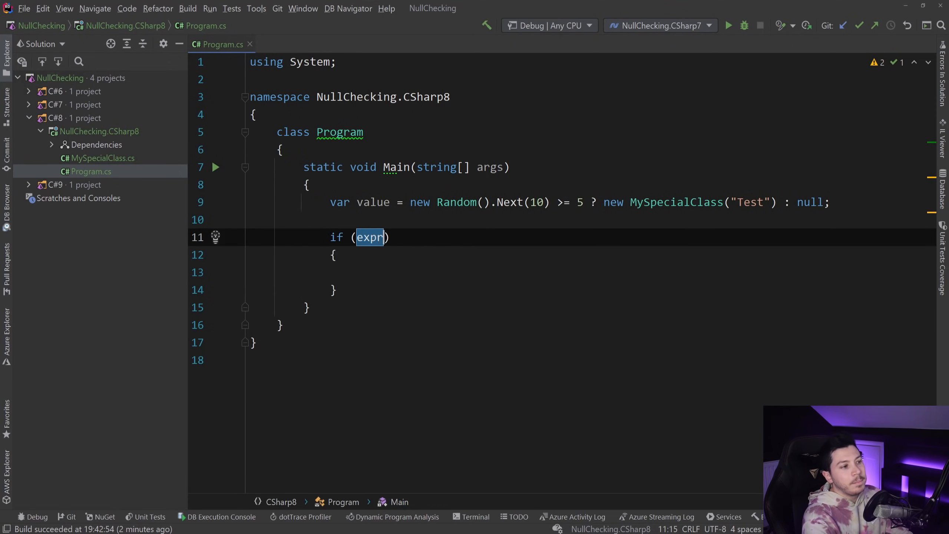
type("value is obj")
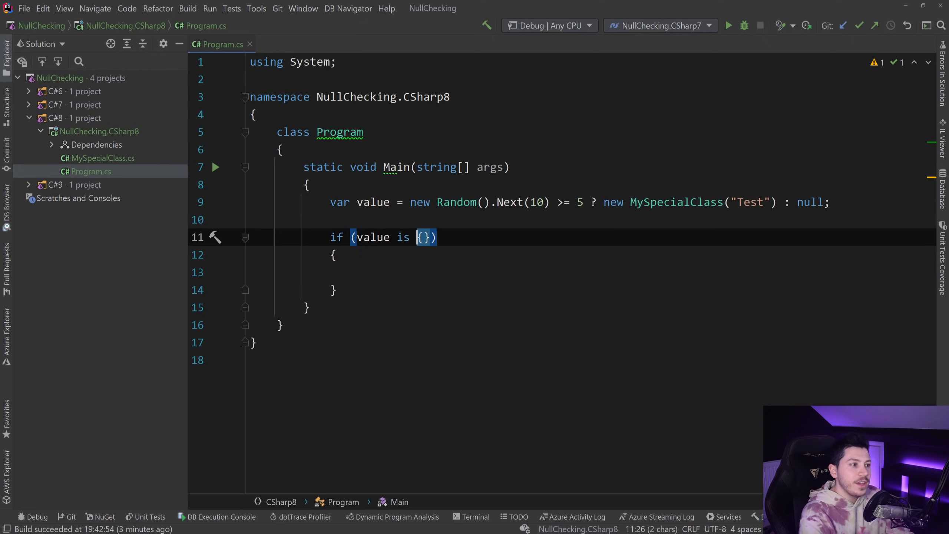
type("obj")
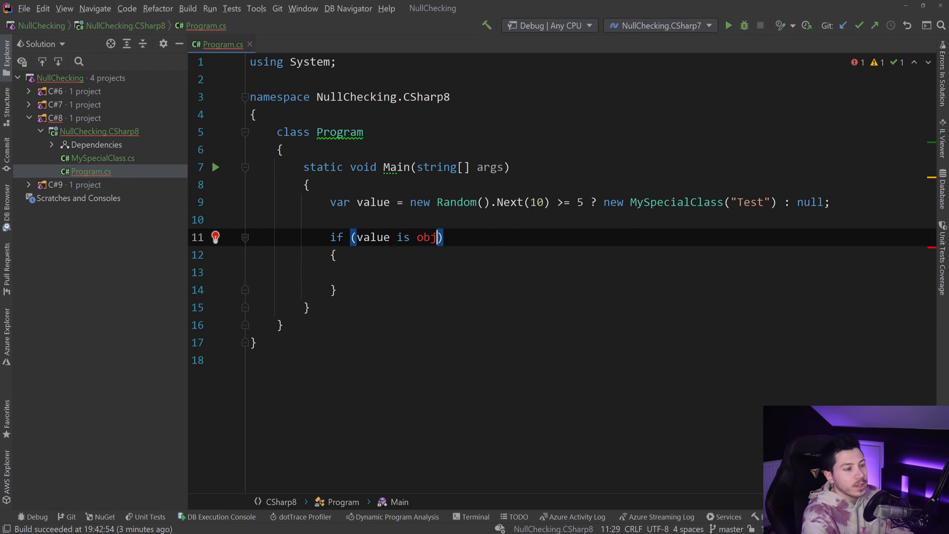
type("{}")
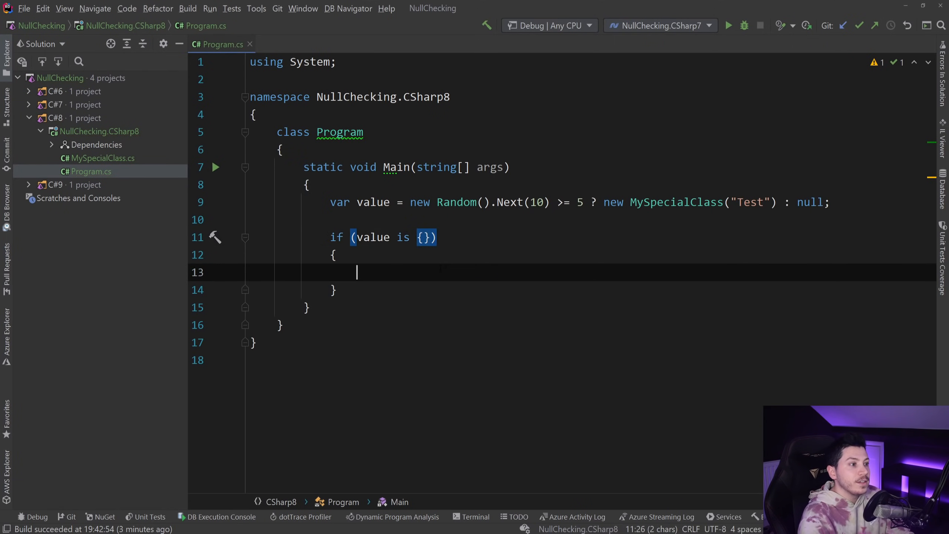
type("Console.WriteLine();")
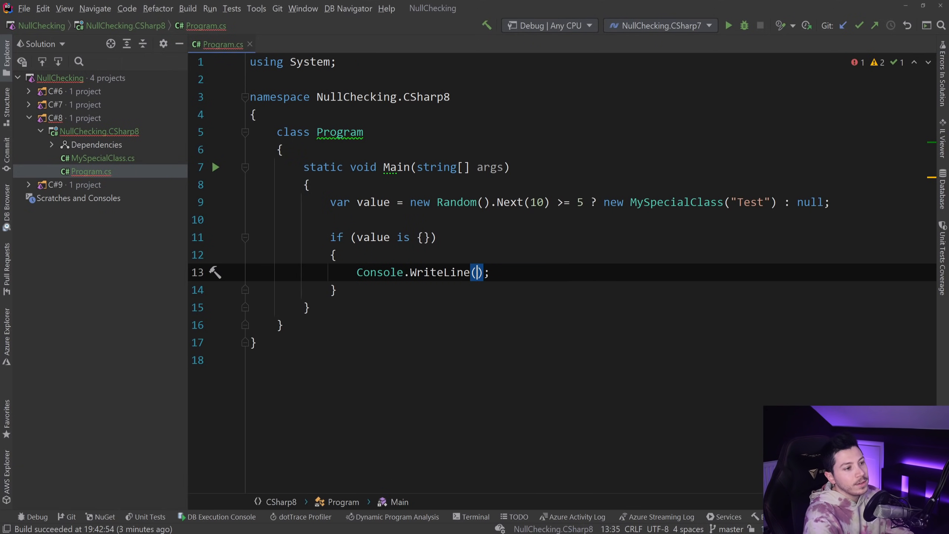
type("Console.WriteLine(")
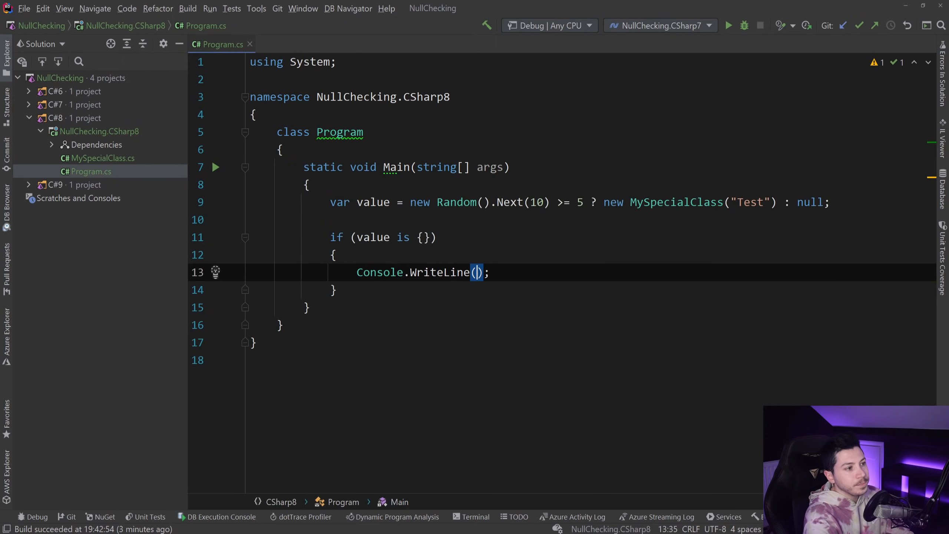
type("\"Value \"")
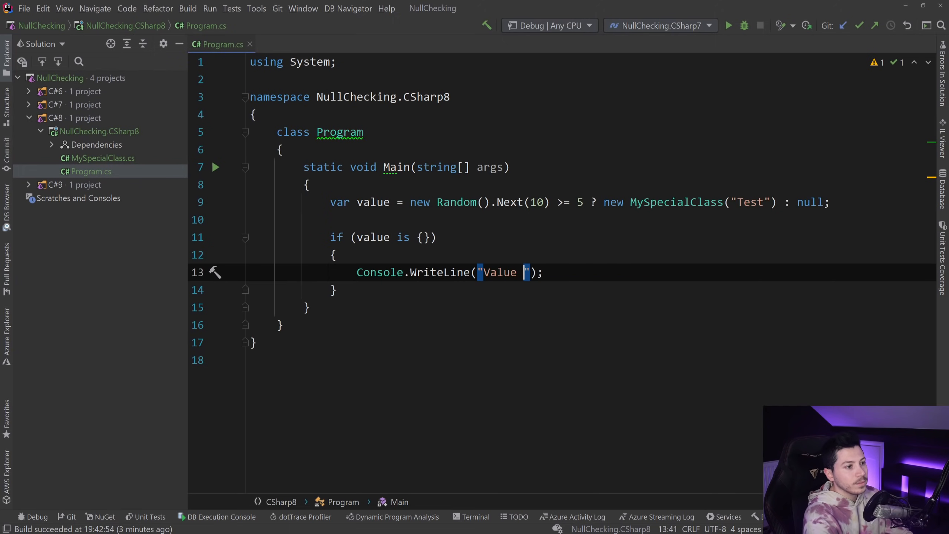
type("was not null. Value is")
type("{")
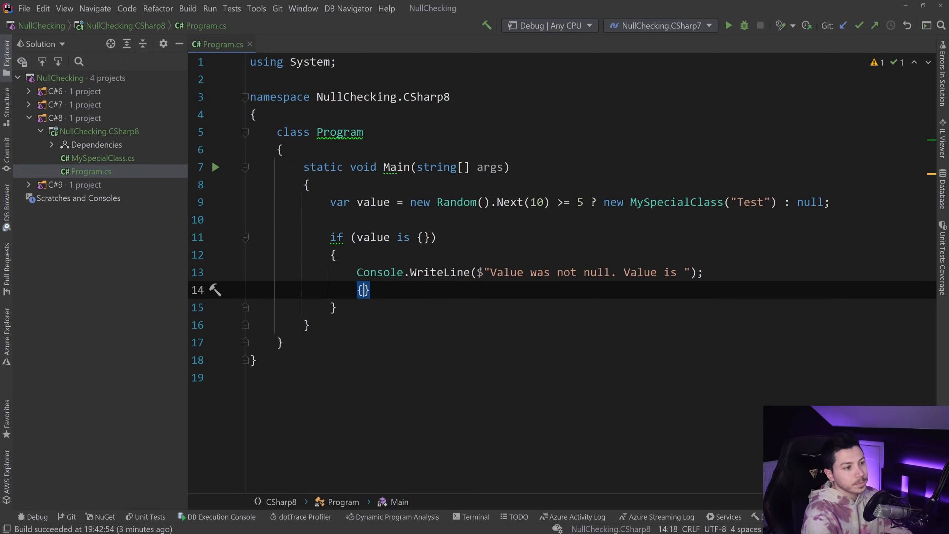
type("value}")
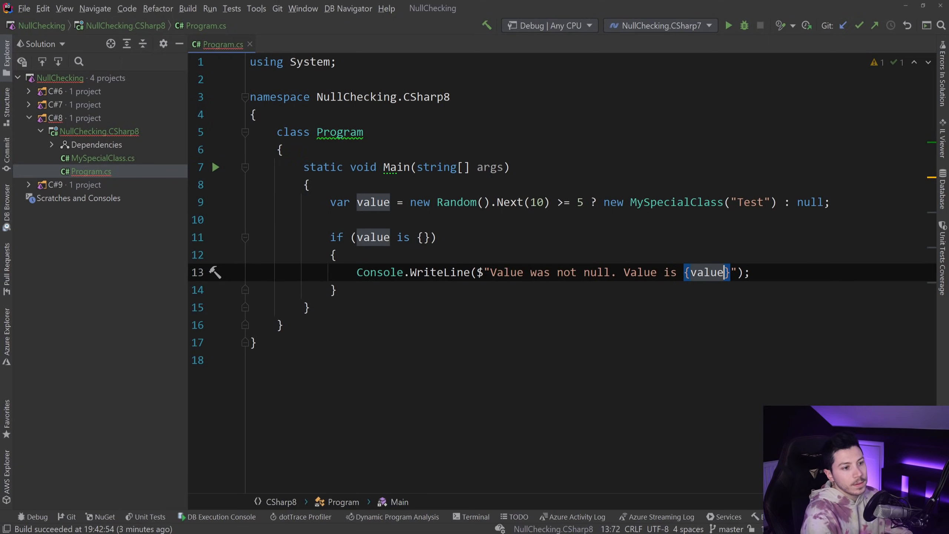
type(".Name")
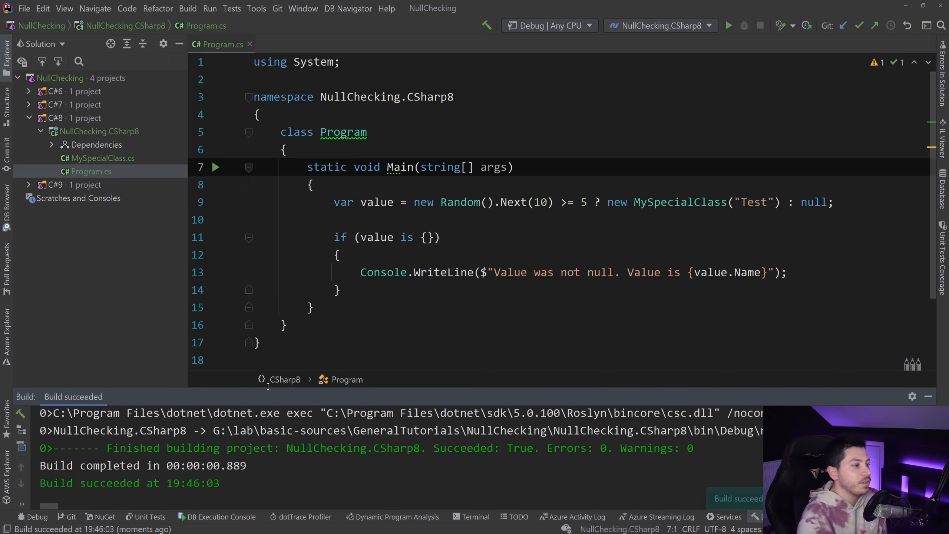
Debug NullChecking.CSharp8 to see "Value was not null. Value is Test" in the console.
left_click(728, 25)
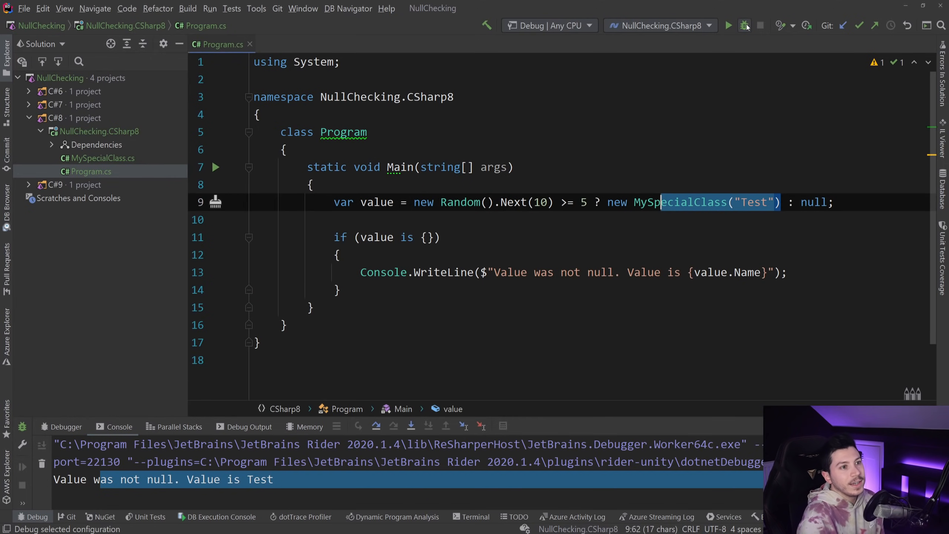
left_click(744, 26)
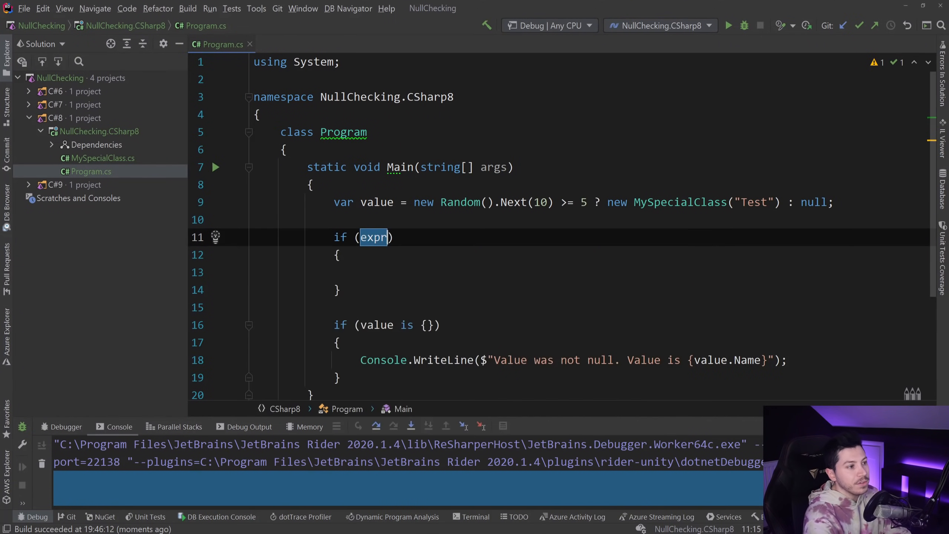
Enter value is null as the new if condition and add a blank line below the declaration.
type("value is null")
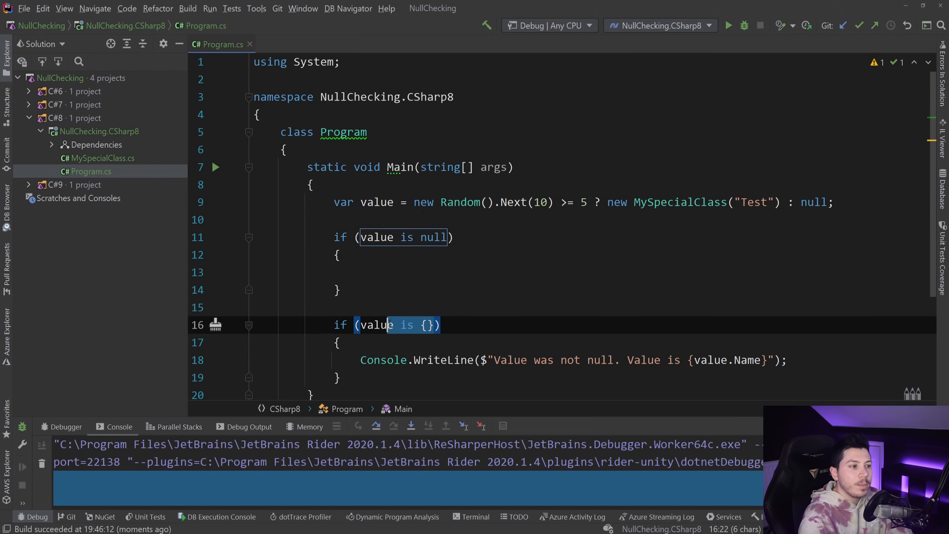
mouse_move(376, 325)
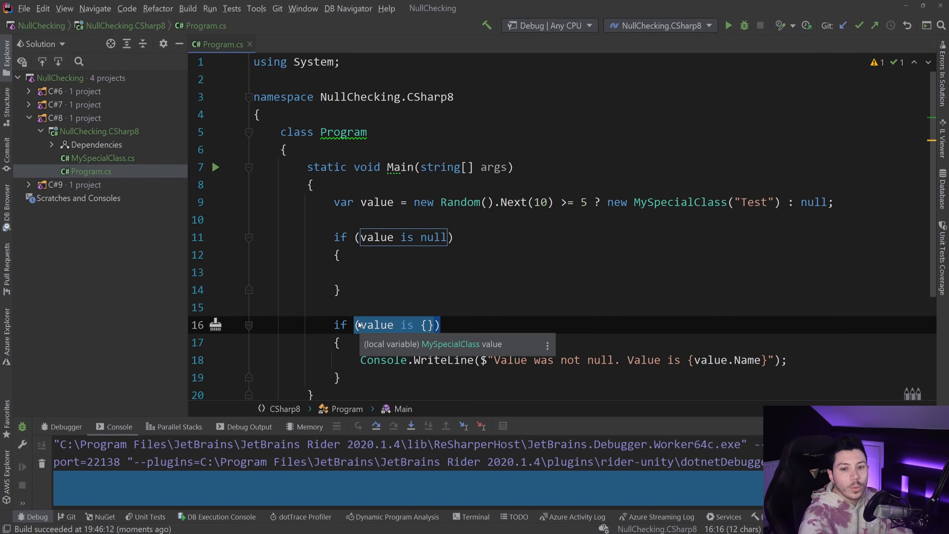
key("Enter")
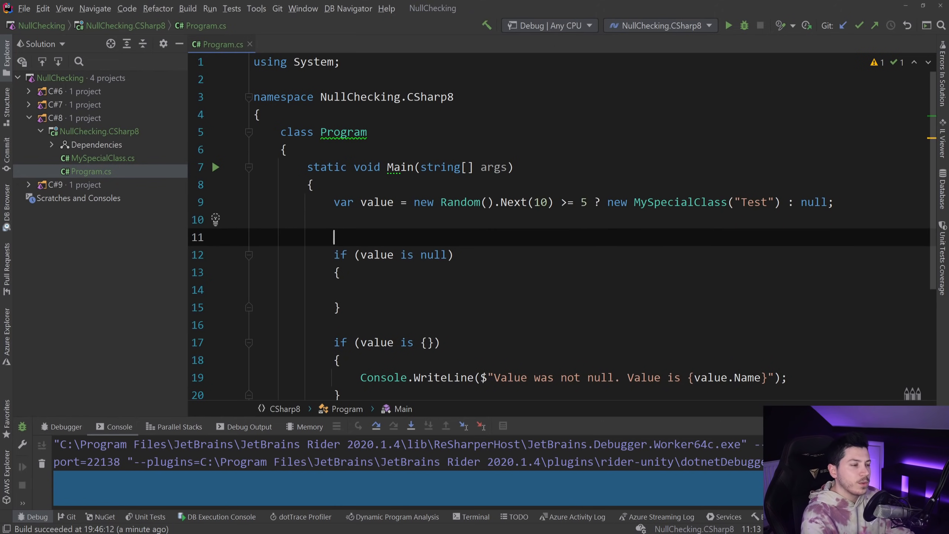
Write value ??= new MySpecialClass("Nick"); on line 11 and start debugging.
type("value")
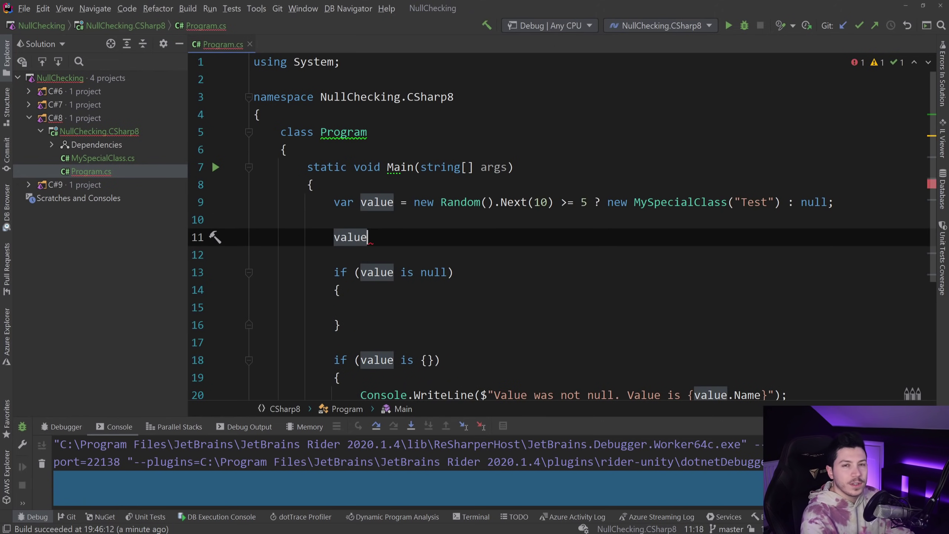
type("??")
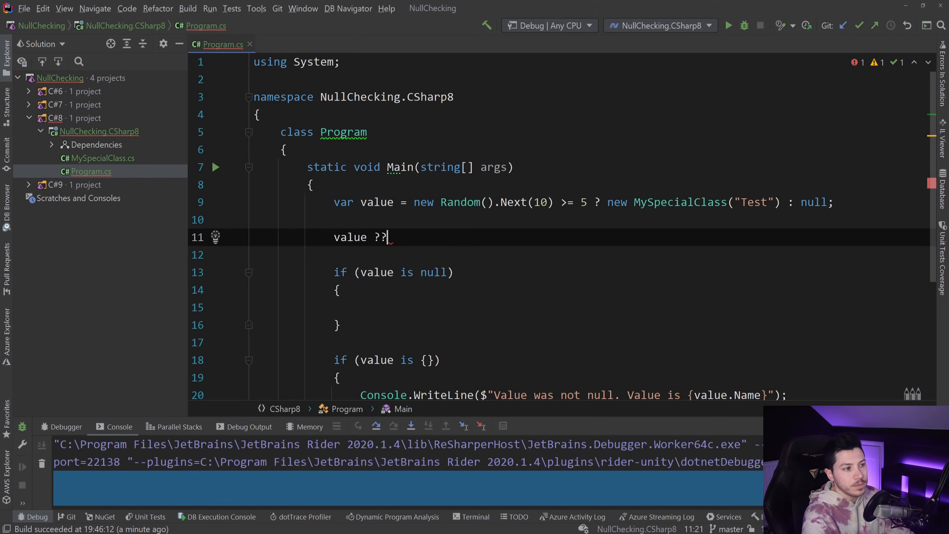
type("=")
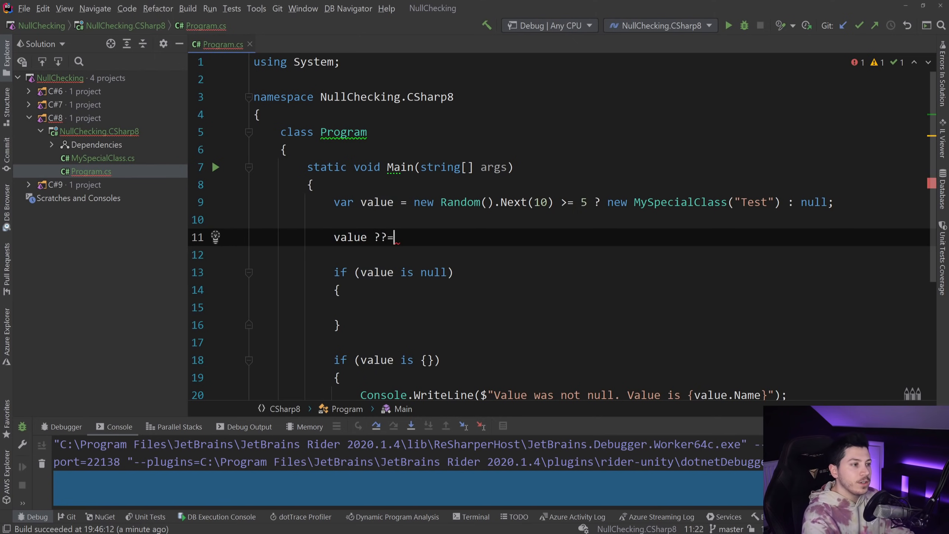
double_click(351, 237)
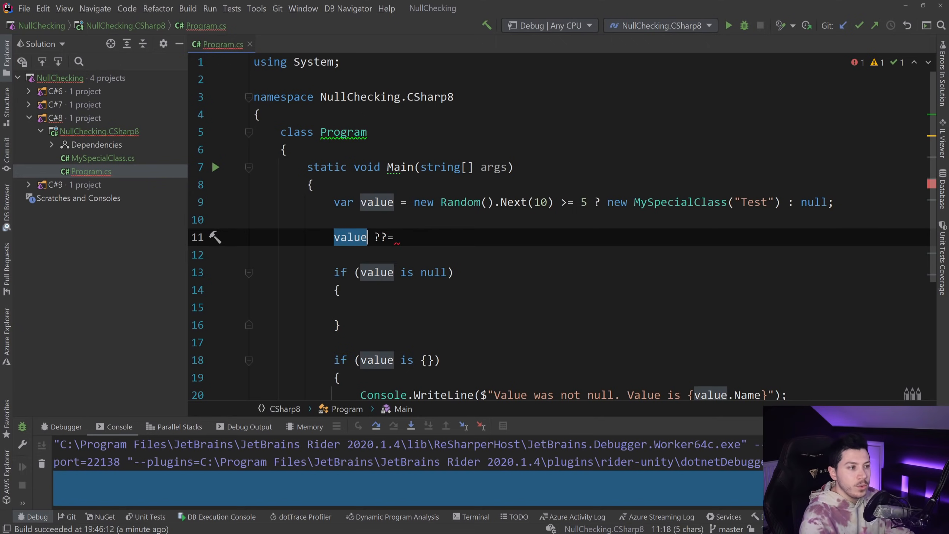
left_click(393, 237)
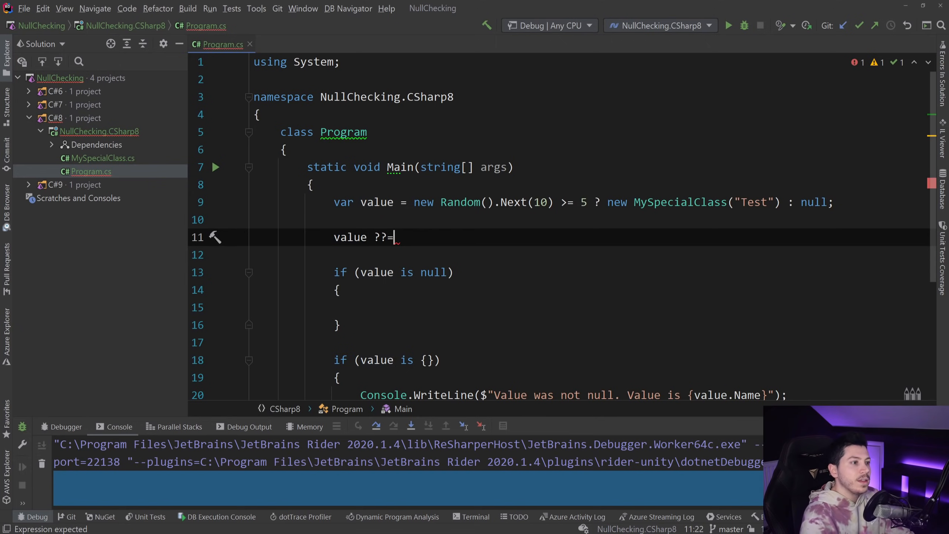
type("new MySpecialClass(\"\")")
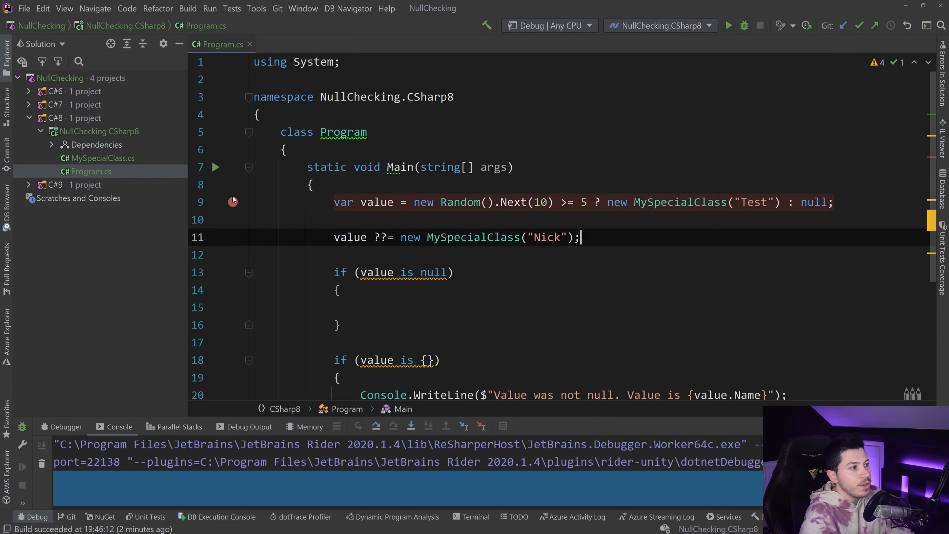
left_click(729, 26)
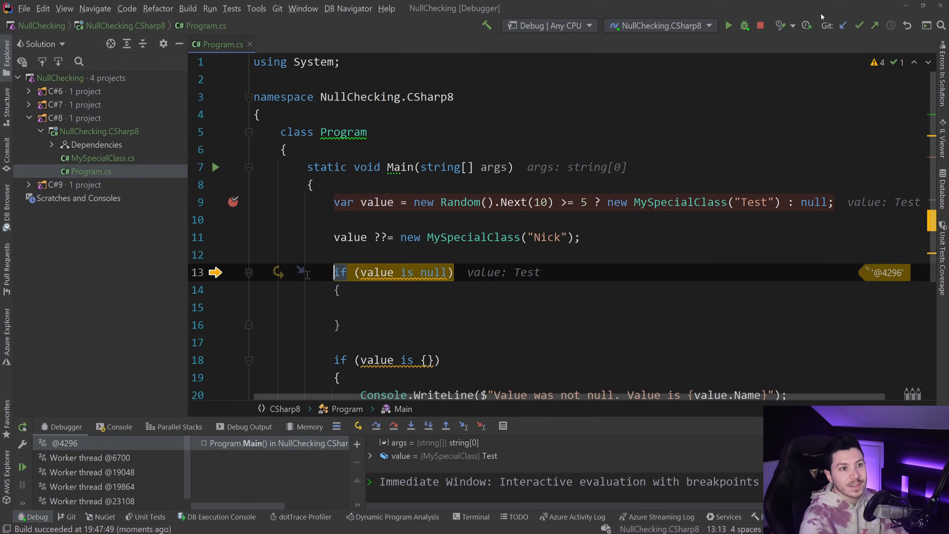
Rerun the C#8 debugger and step through until value becomes Nick, then stop debugging.
left_click(761, 26)
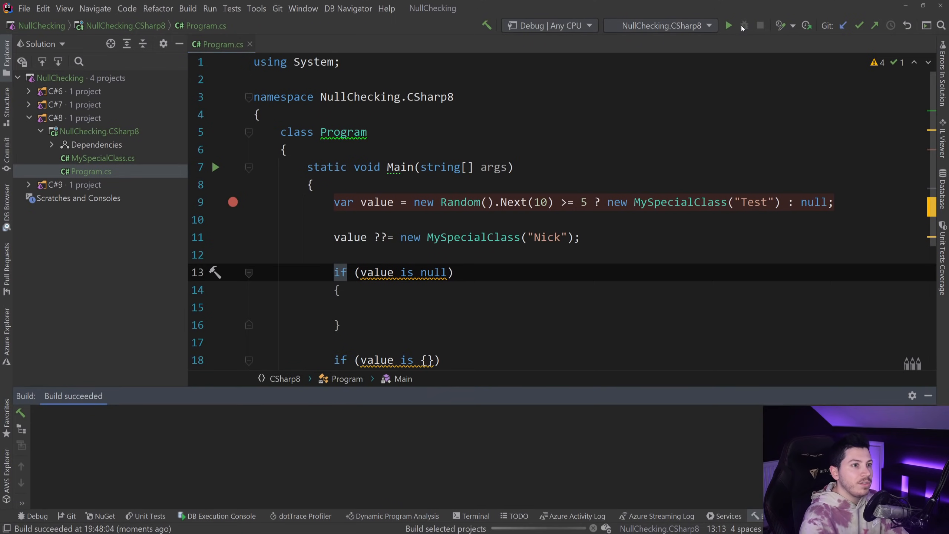
left_click(730, 25)
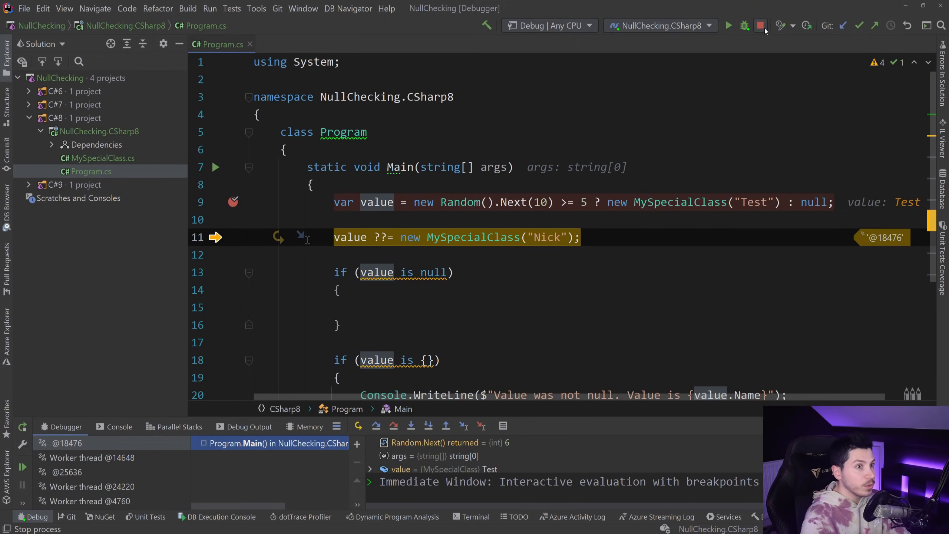
left_click(761, 26)
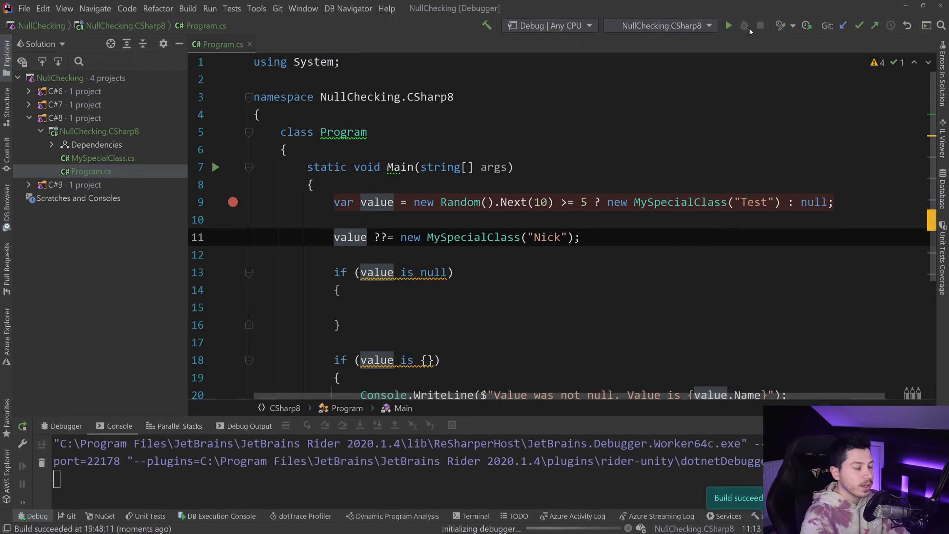
left_click(728, 26)
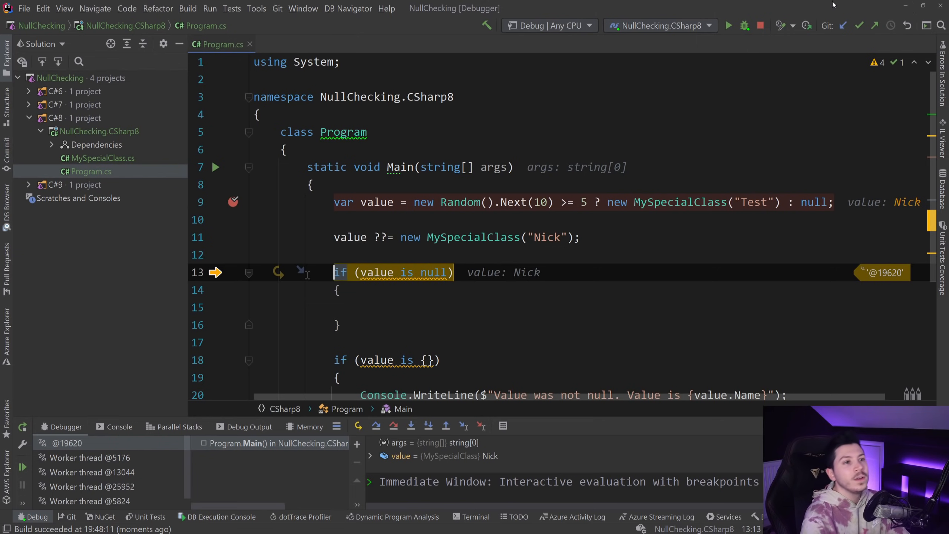
mouse_move(761, 26)
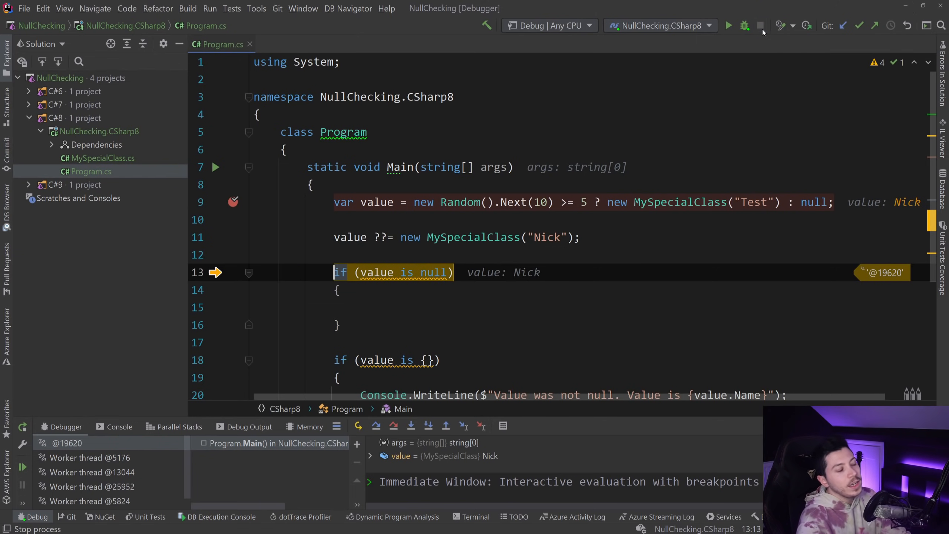
left_click(760, 26)
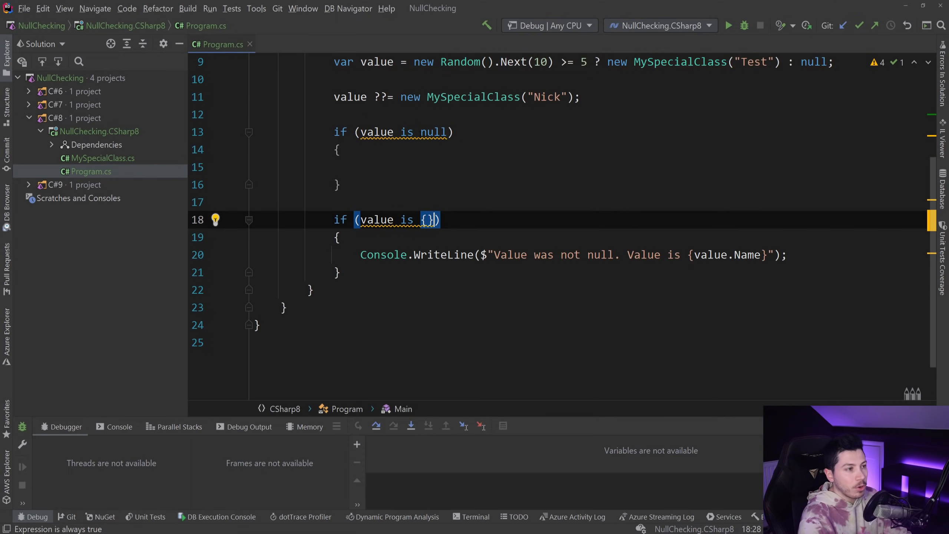
Expand the C#9 project in the solution and open its Program.cs.
scroll("up", 3)
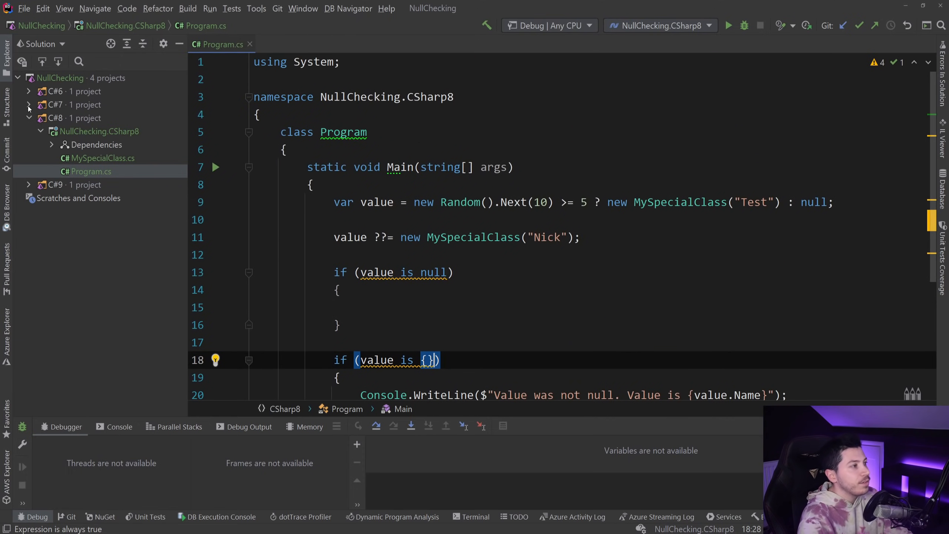
left_click(29, 131)
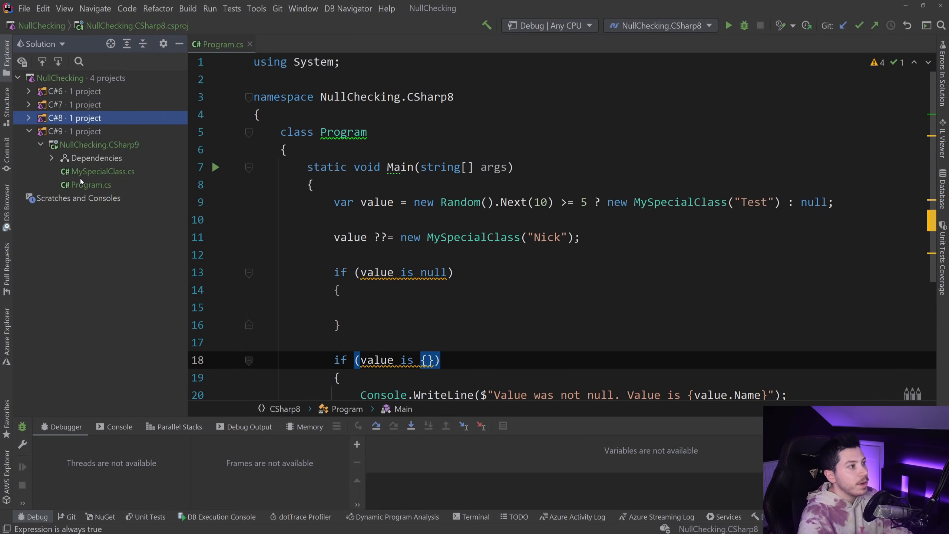
left_click(92, 185)
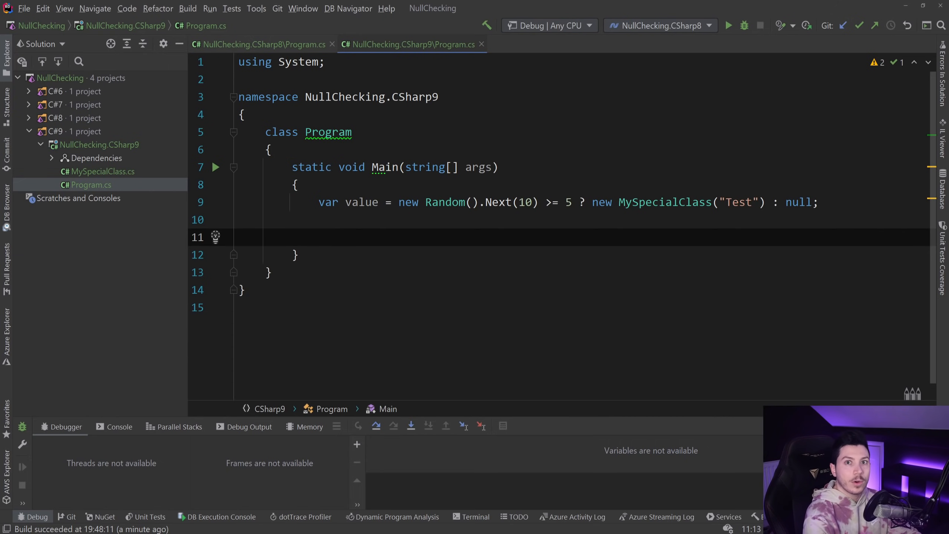
Write empty if (value is null) and if (value is not null) blocks in Main.
type("if (value is")
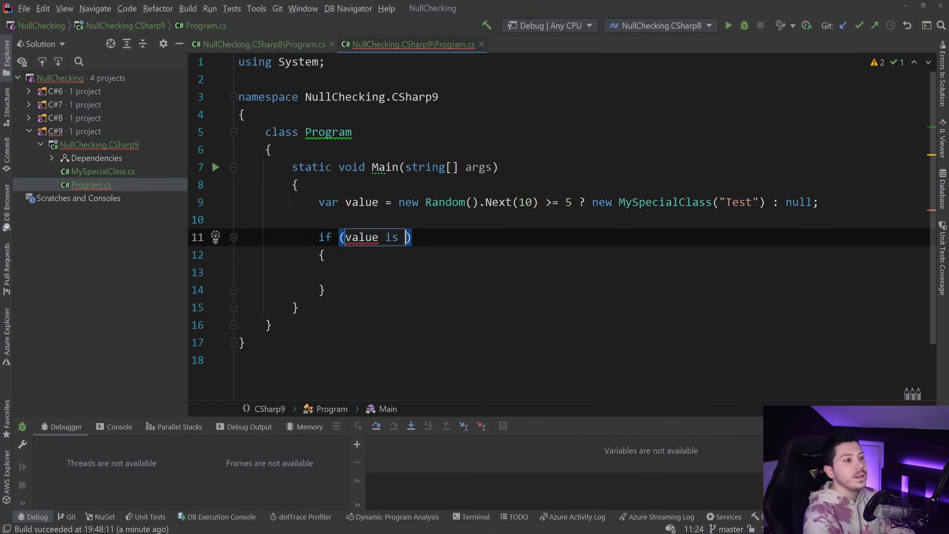
type("null")
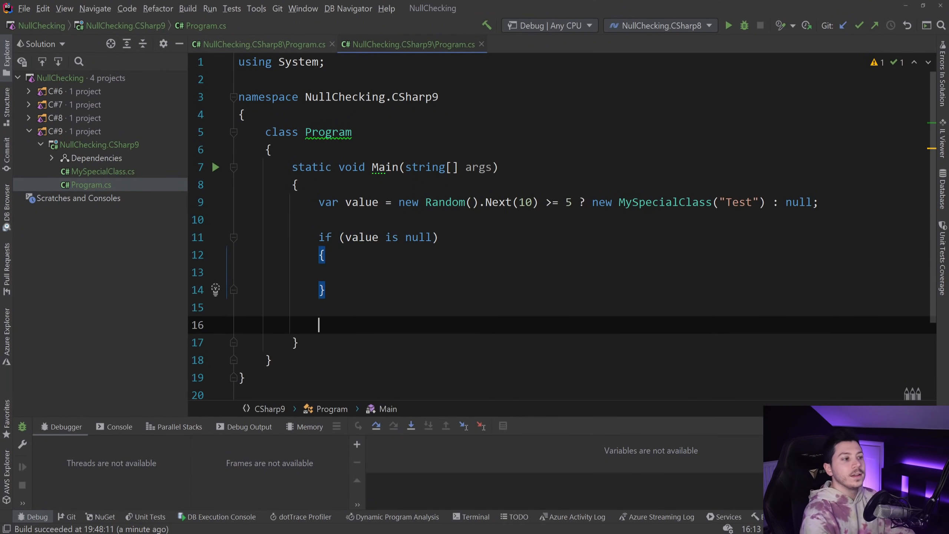
type("if (value is")
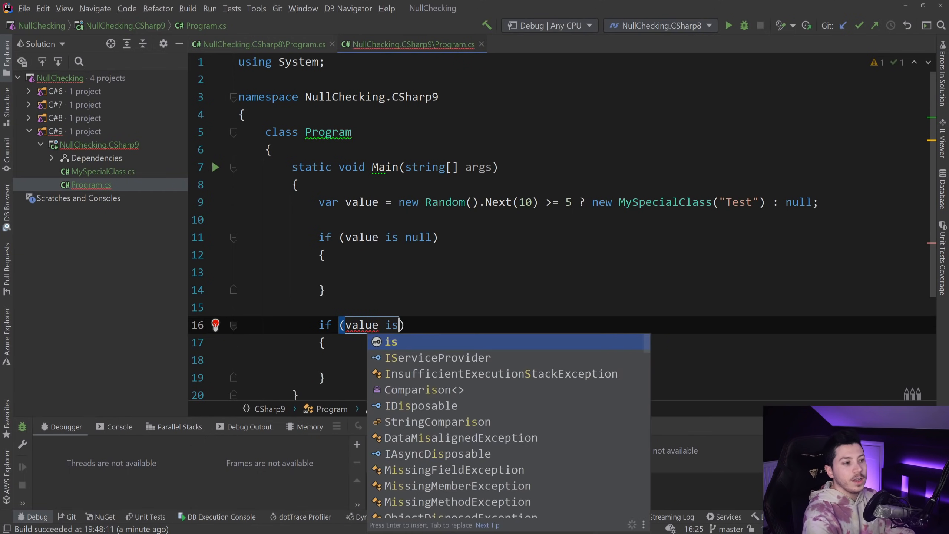
type("no null")
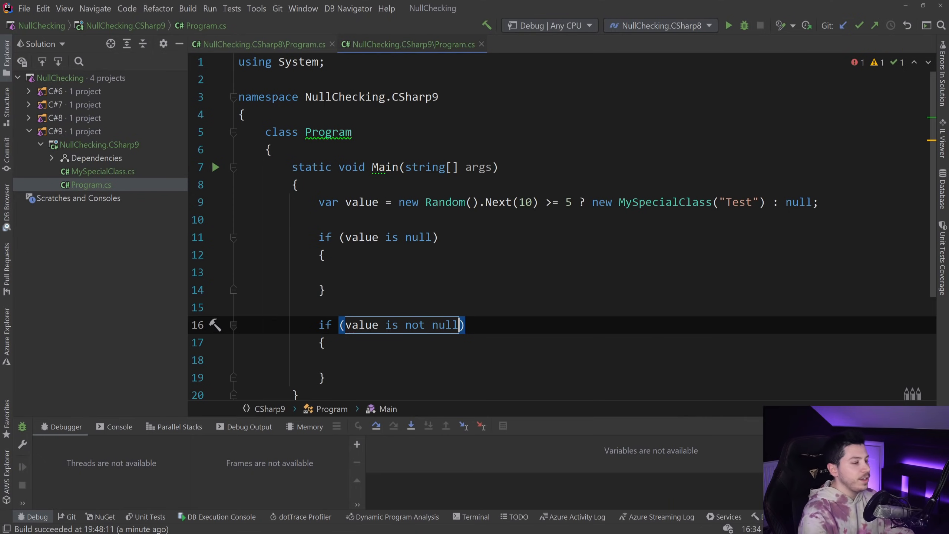
scroll("down", 3)
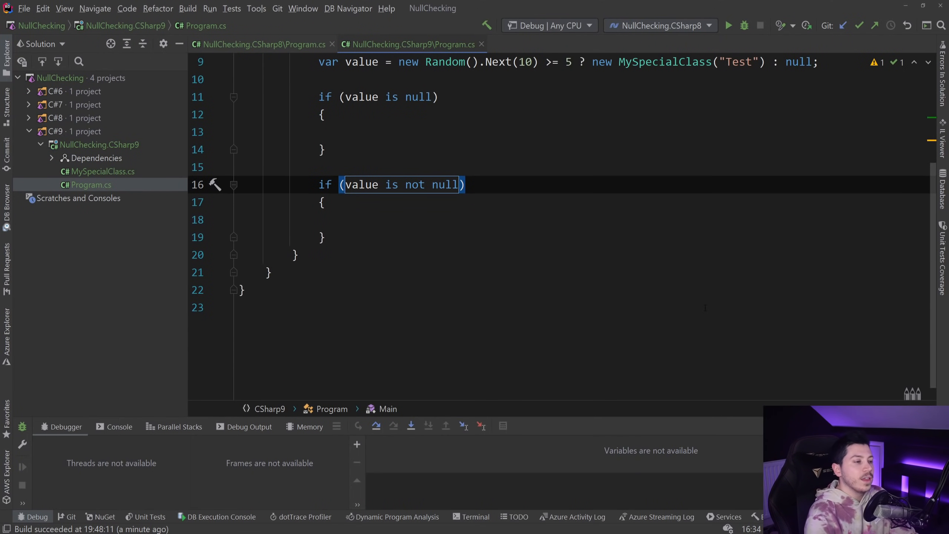
scroll("up", 3)
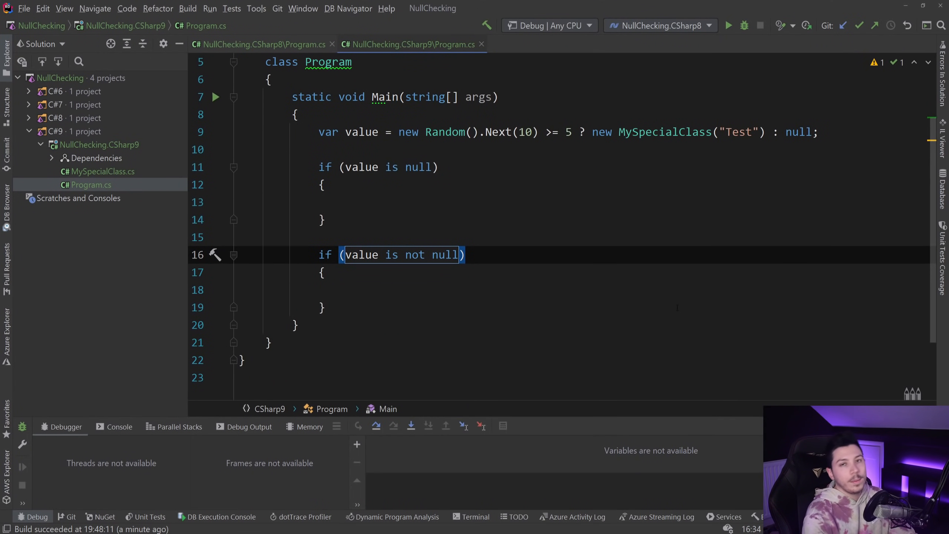